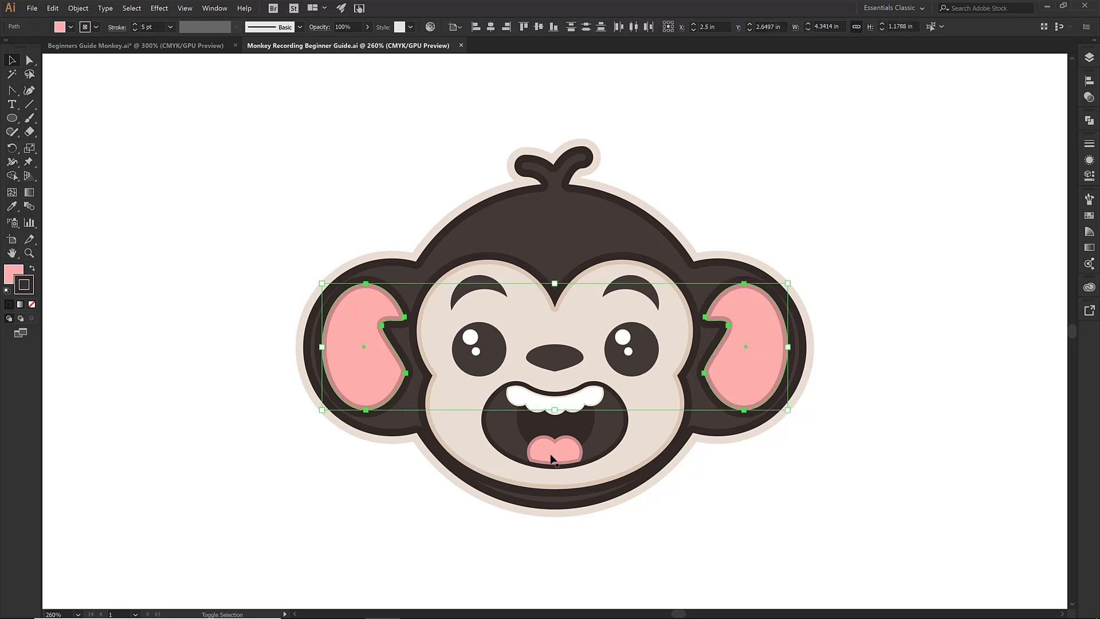
- Add the tongue shape to the selected ears so all three are selected together
click(557, 456)
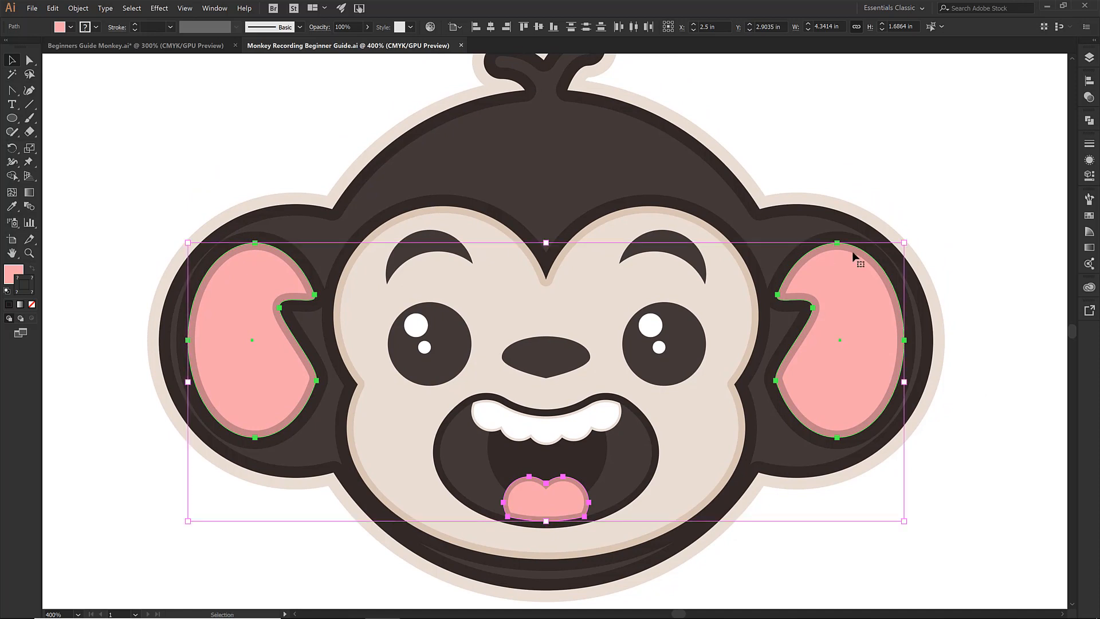
mouse_move(919, 238)
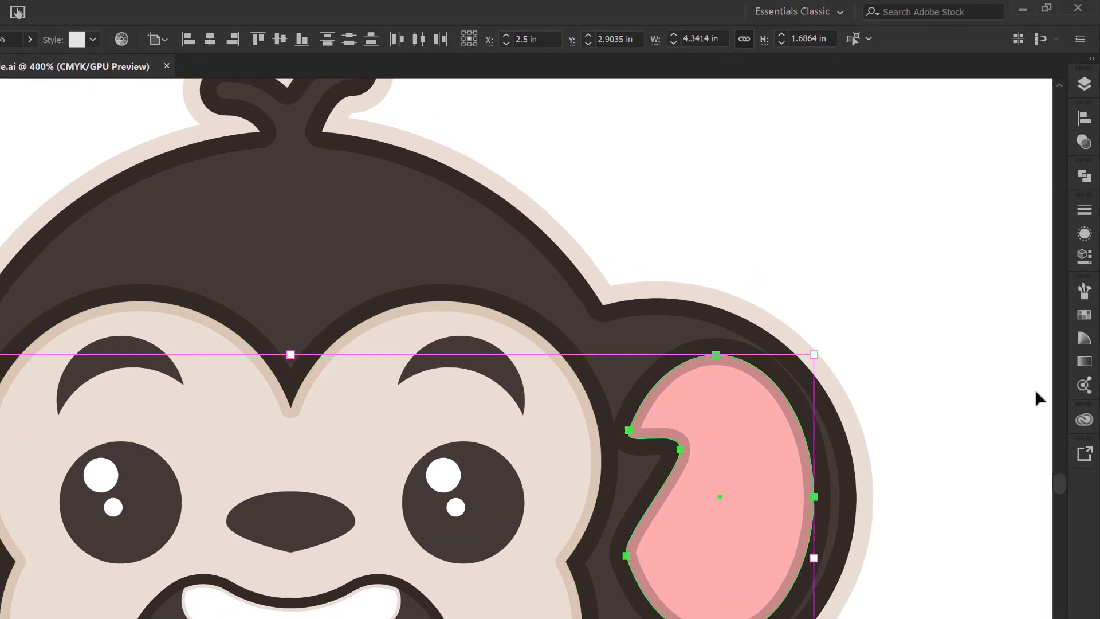
mouse_move(1083, 361)
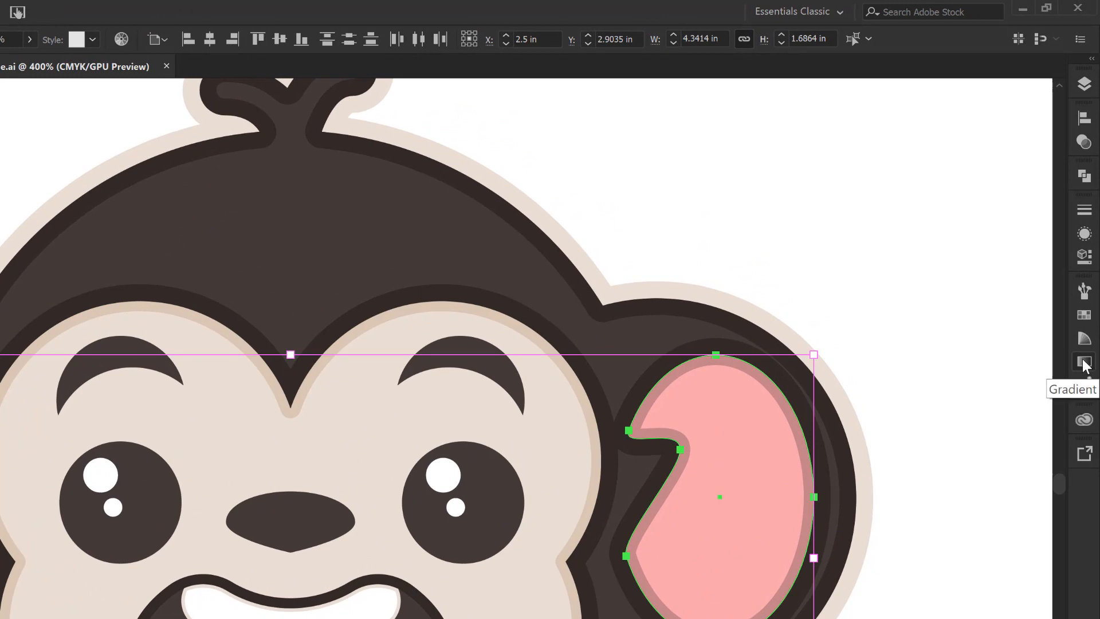
- Apply a white-to-black linear gradient to the selection, angled at −90° to run vertically
click(1082, 361)
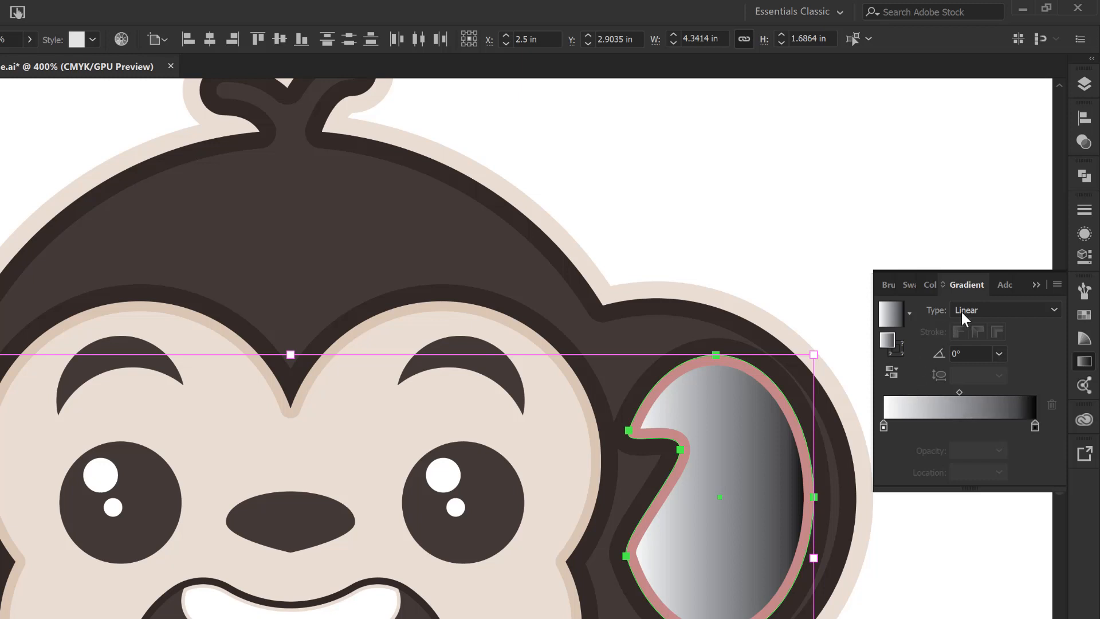
click(998, 353)
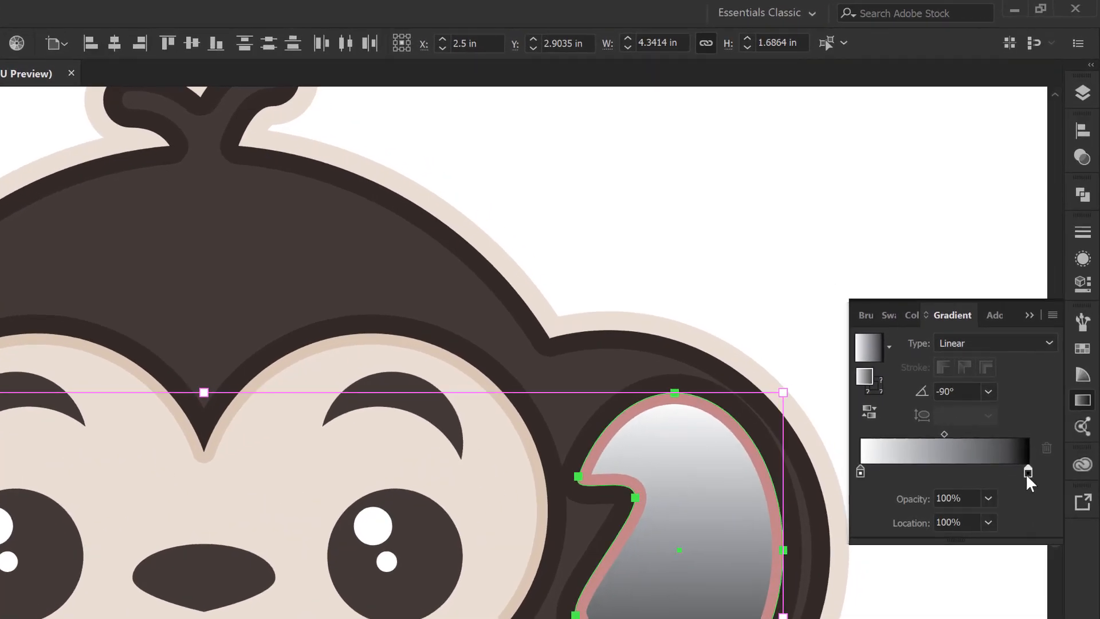
- Recolour the gradient end to dusky rose and add a third colour stop near 26%
click(1027, 470)
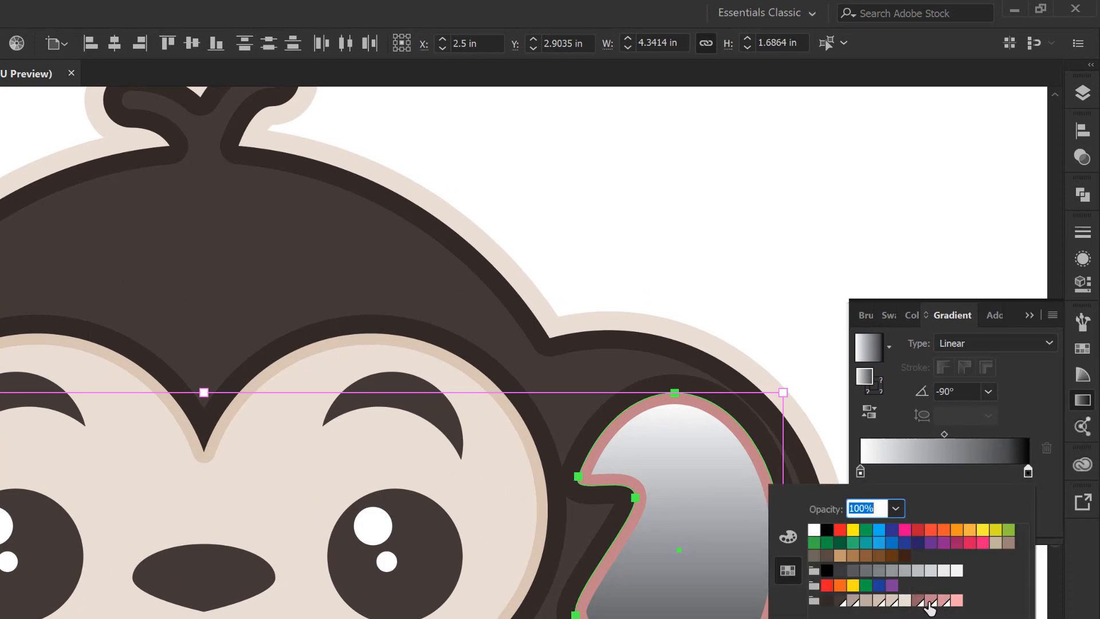
click(917, 601)
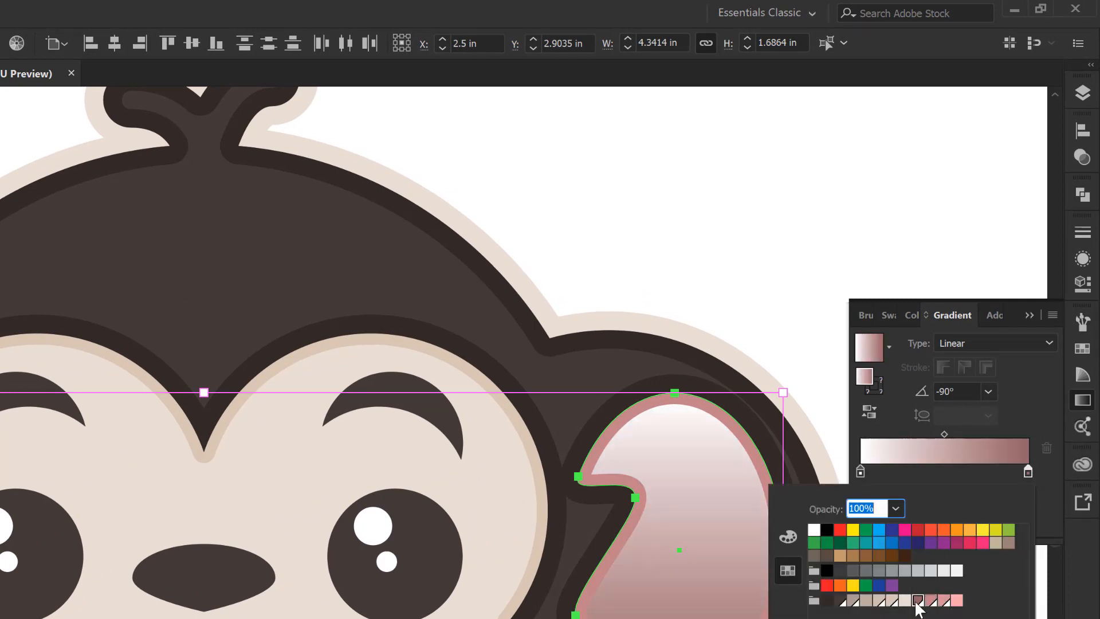
mouse_move(929, 602)
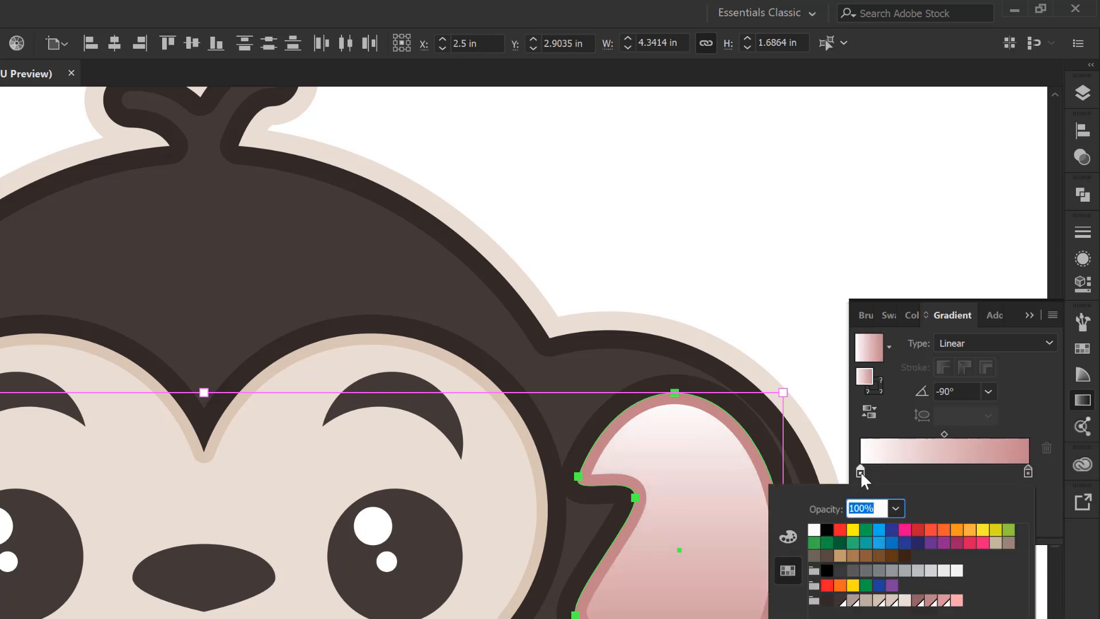
mouse_move(865, 486)
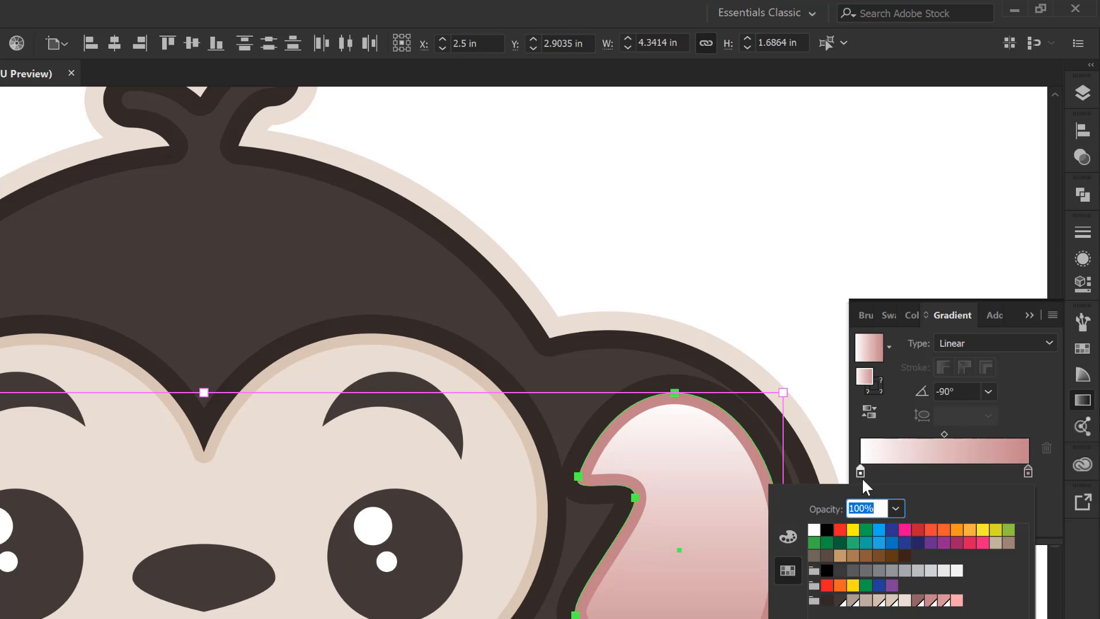
mouse_move(911, 478)
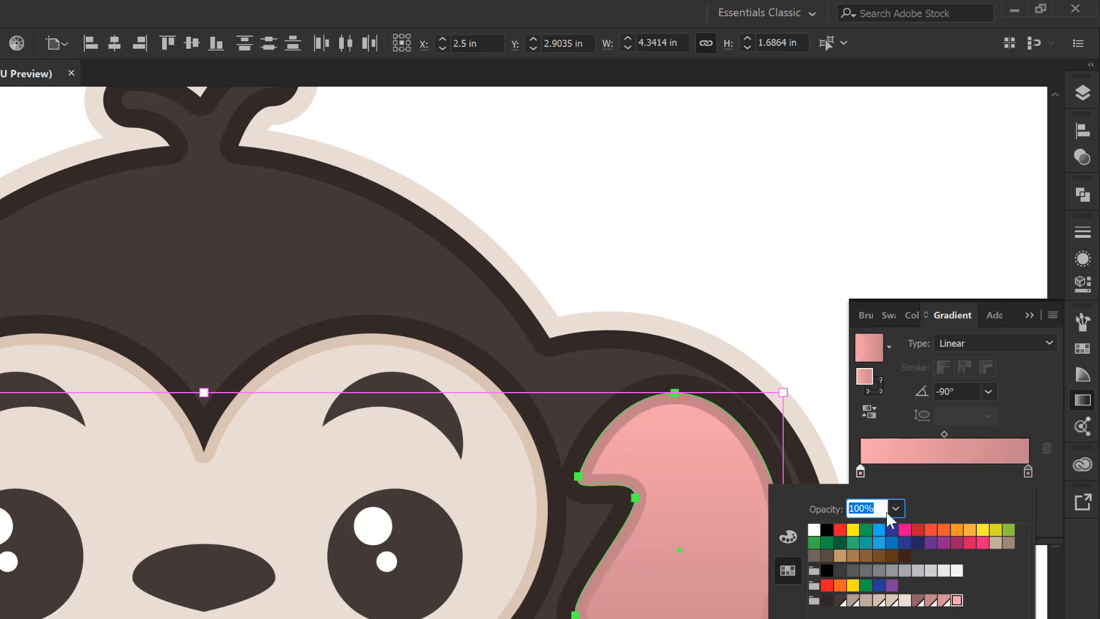
mouse_move(892, 487)
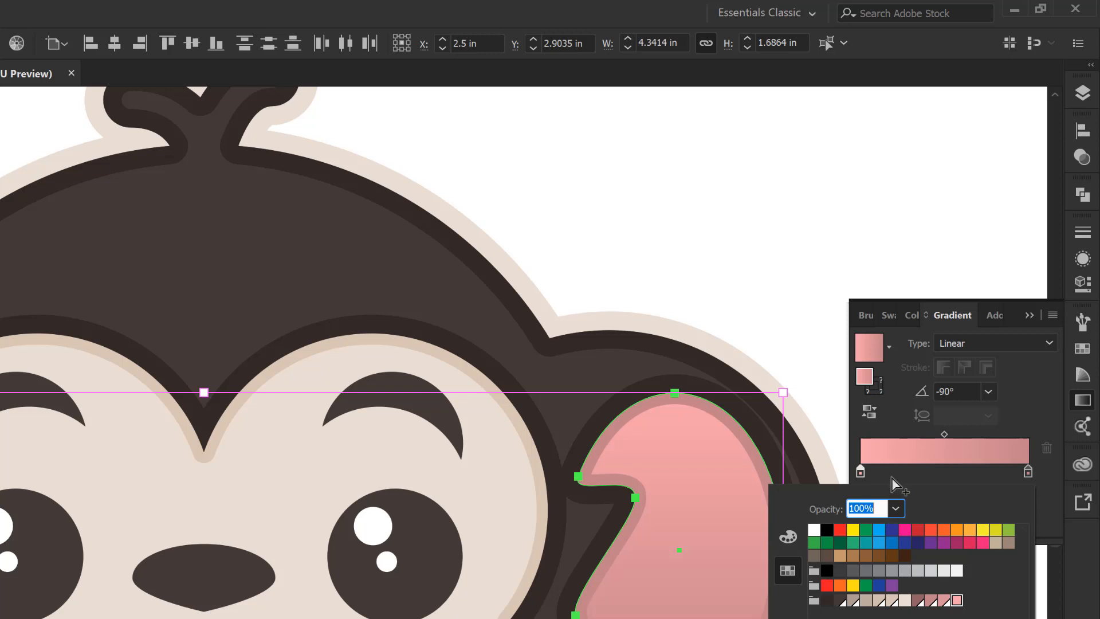
click(891, 470)
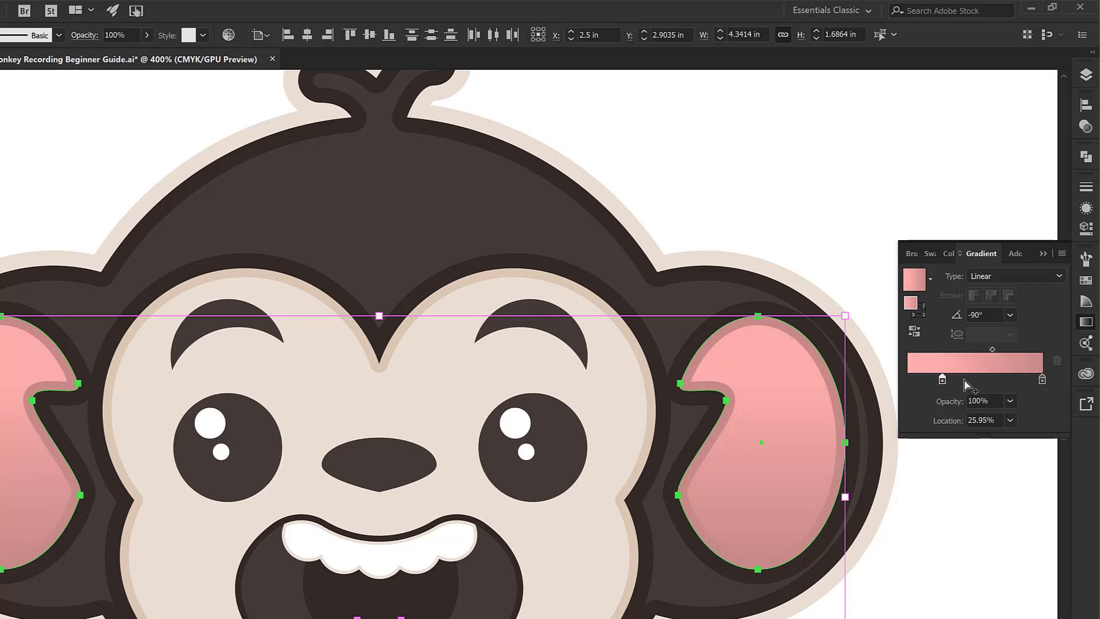
mouse_move(942, 379)
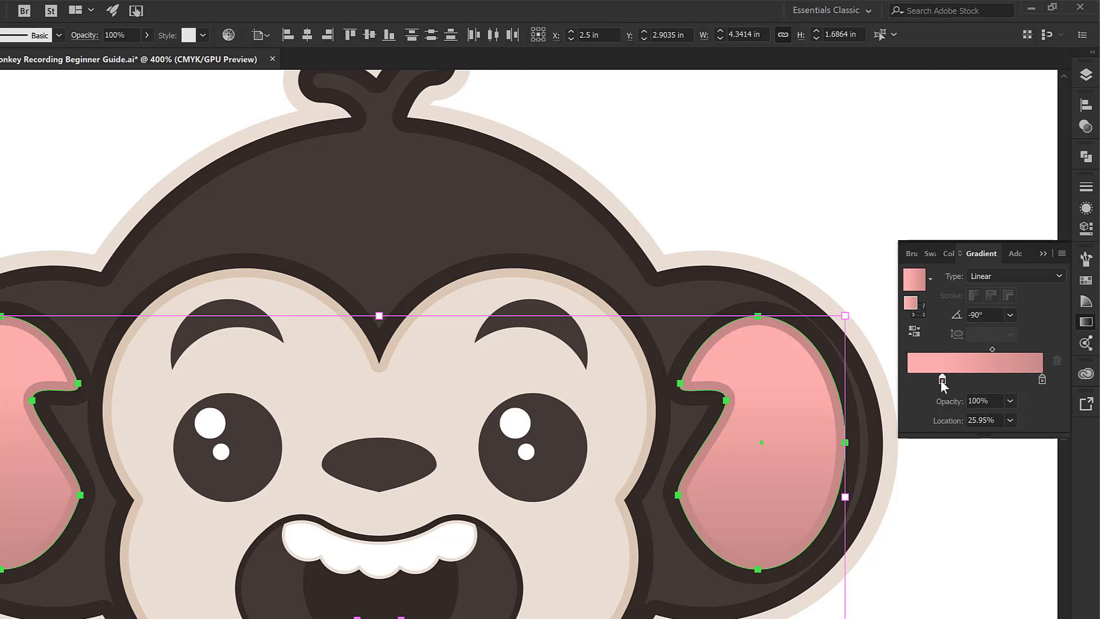
mouse_move(988, 437)
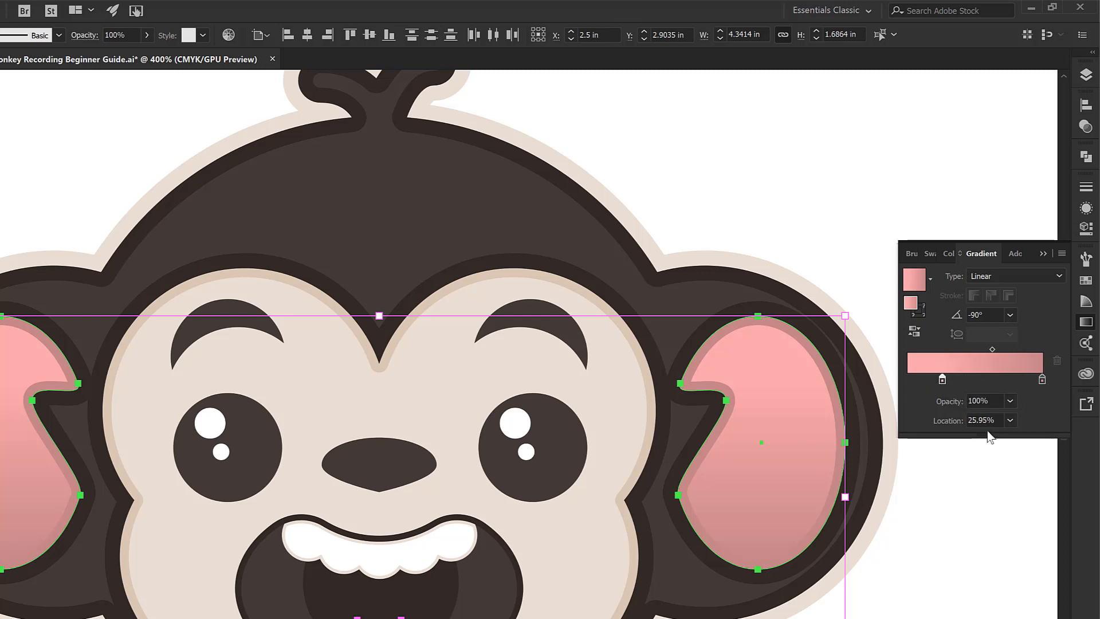
- Set the new middle colour stop's Location to 33%
triple_click(978, 420)
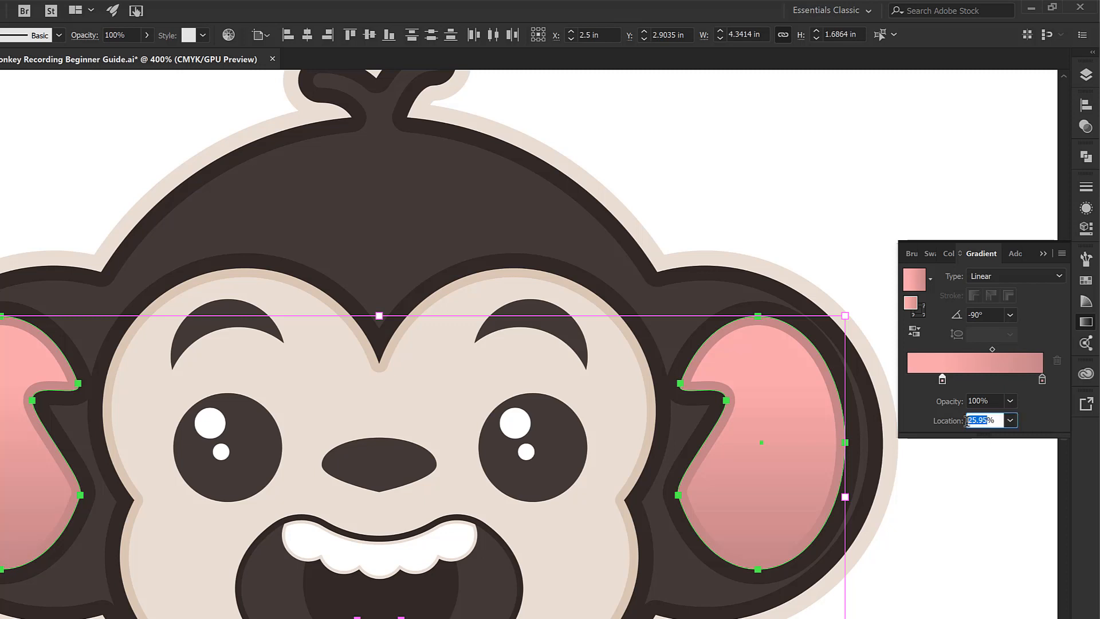
text(33%)
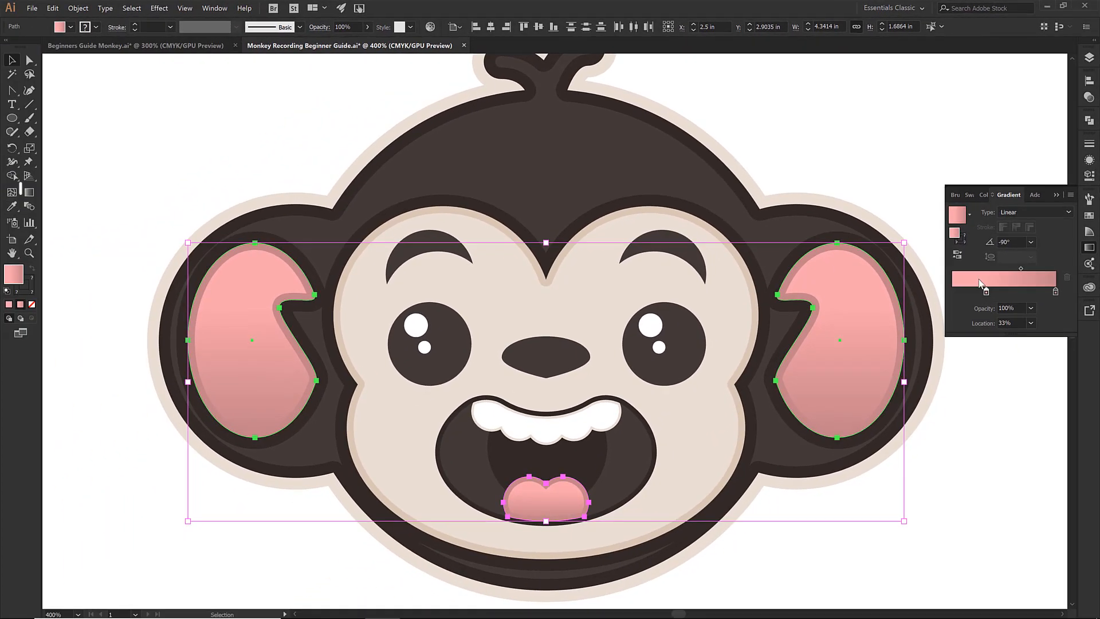
- Switch to the Gradient tool to show vertical gradient bars on the ears and tongue
click(28, 192)
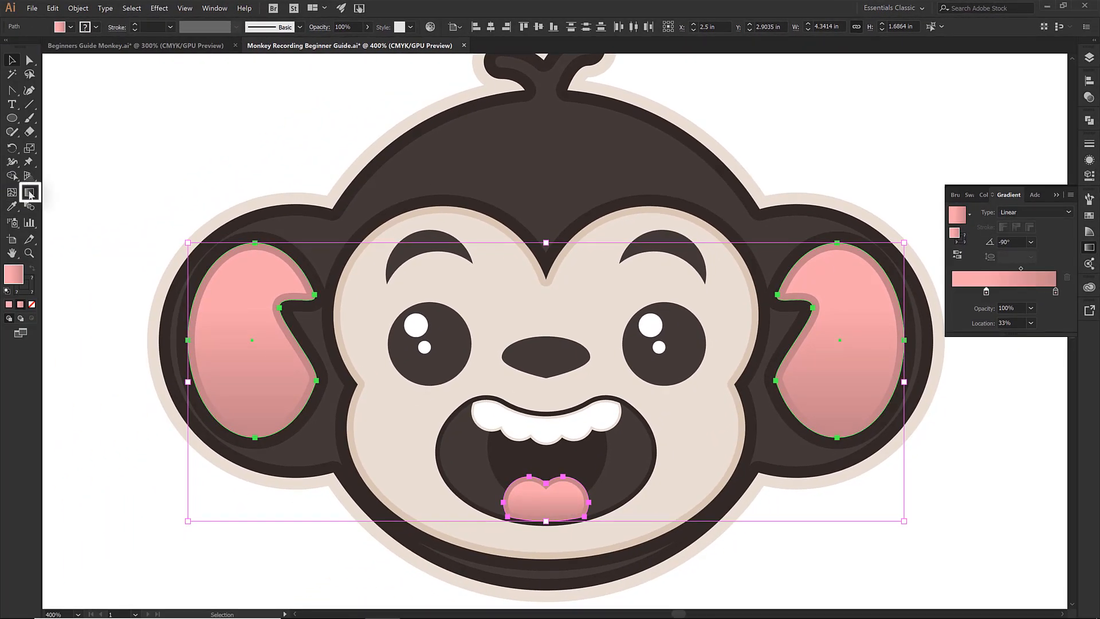
click(30, 192)
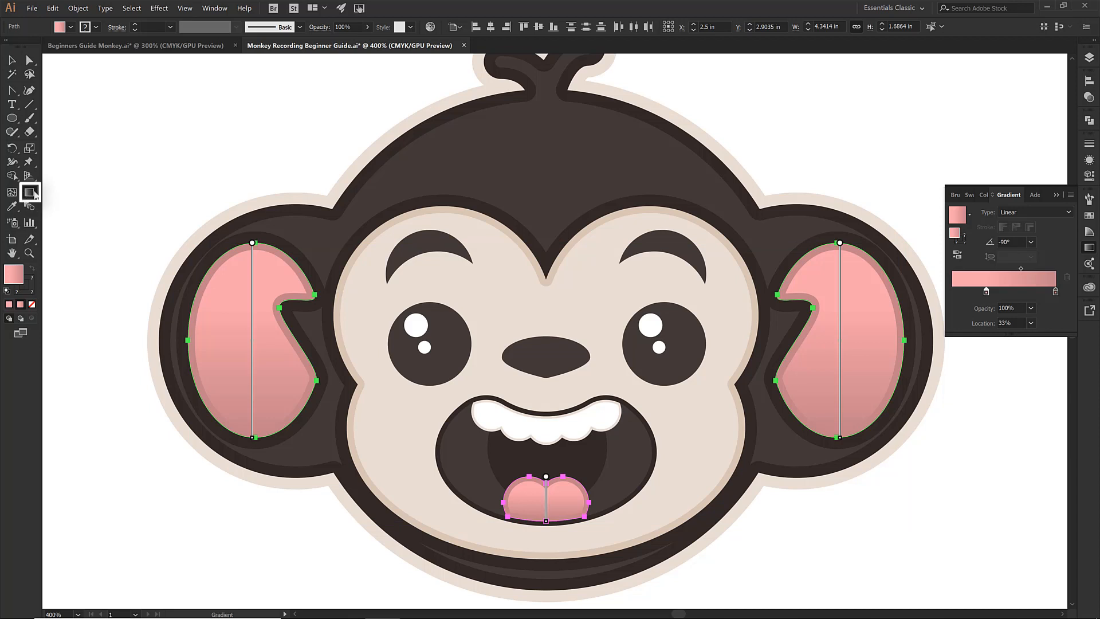
mouse_move(30, 192)
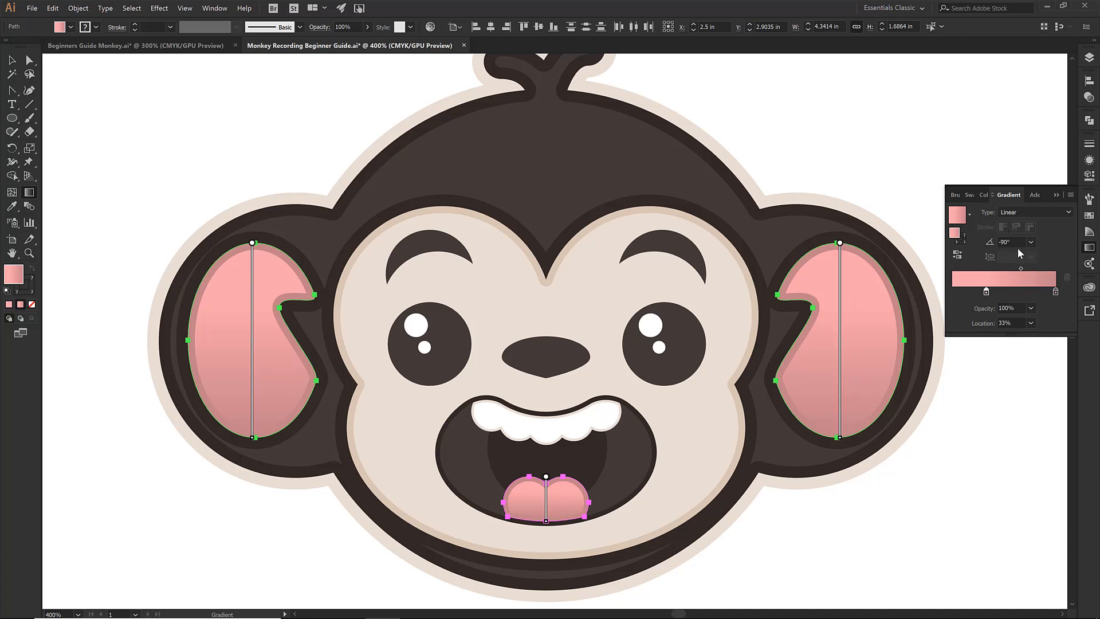
mouse_move(848, 260)
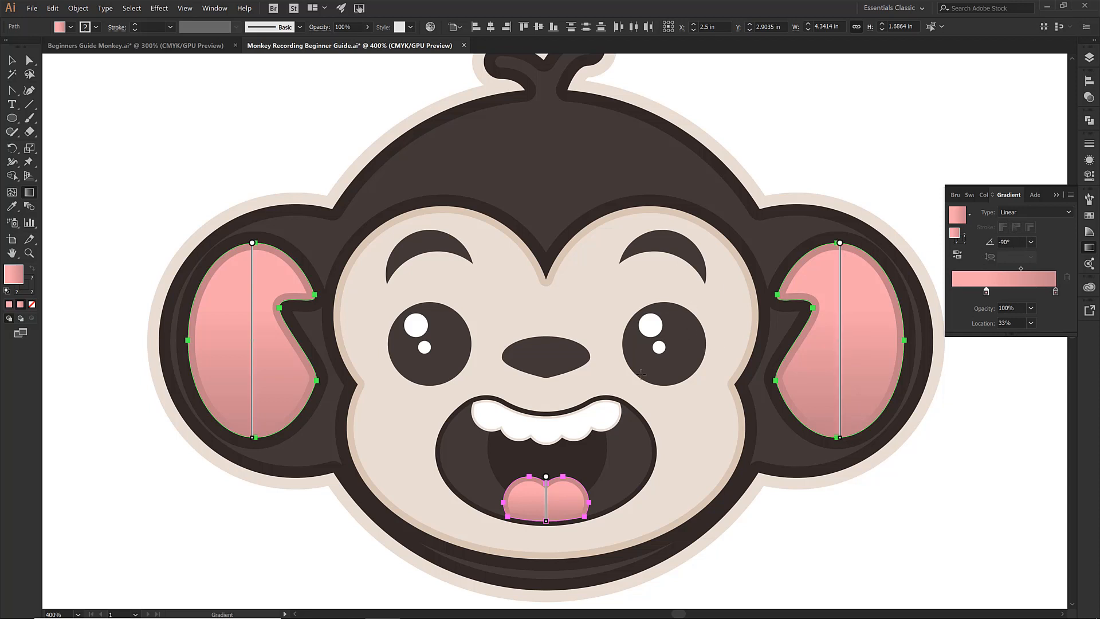
mouse_move(989, 280)
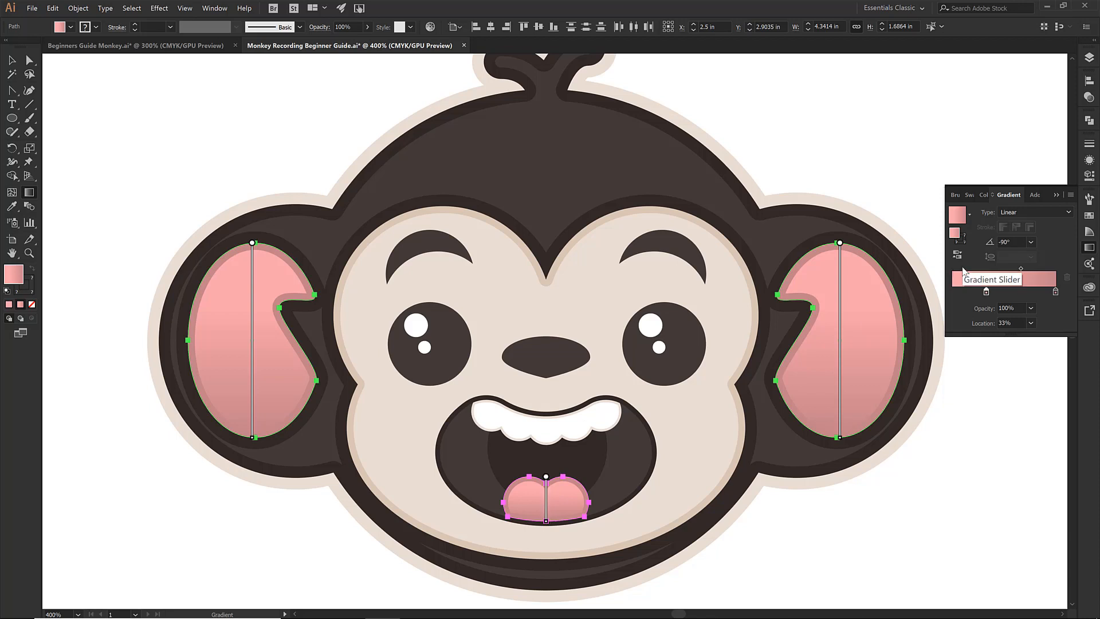
mouse_move(992, 261)
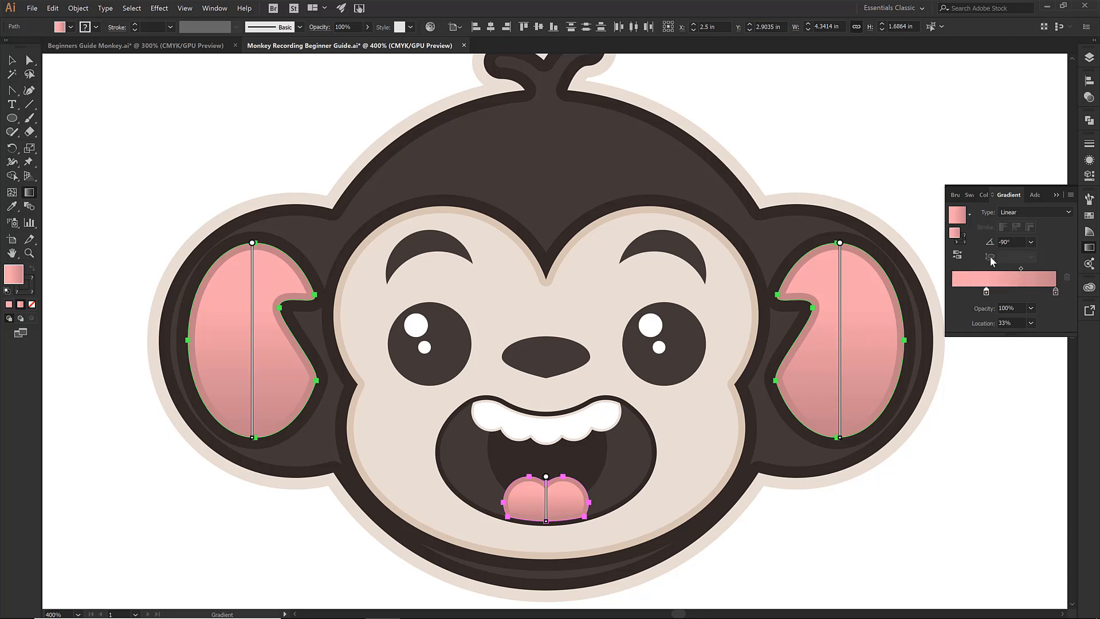
mouse_move(991, 257)
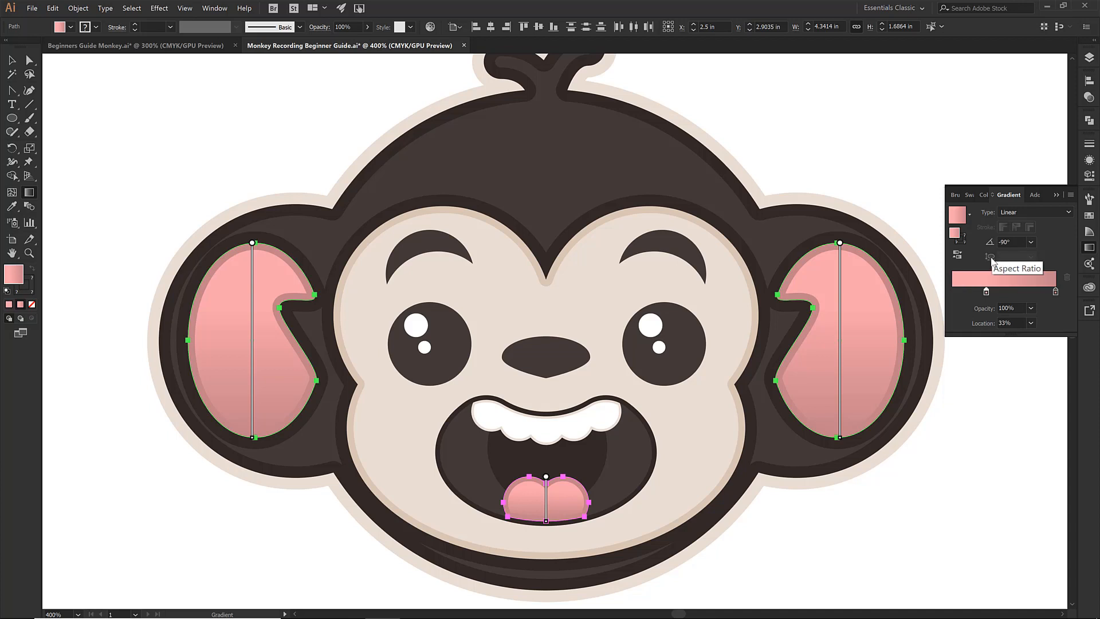
mouse_move(1004, 242)
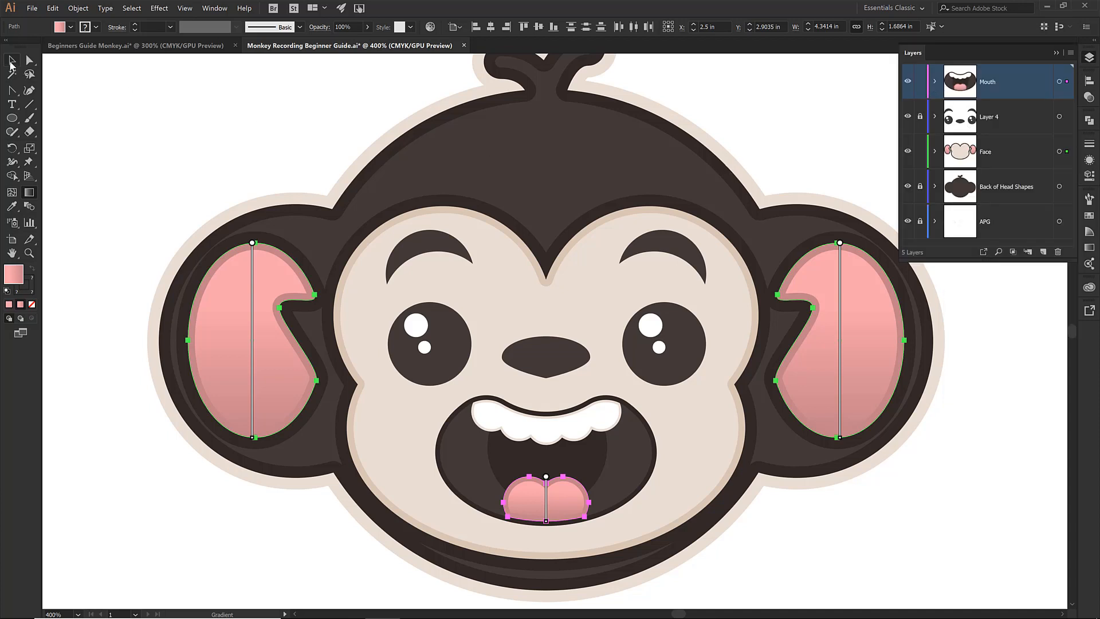
- Deselect the ears and tongue, select the dark mouth shape and bring up its gradient settings
click(130, 139)
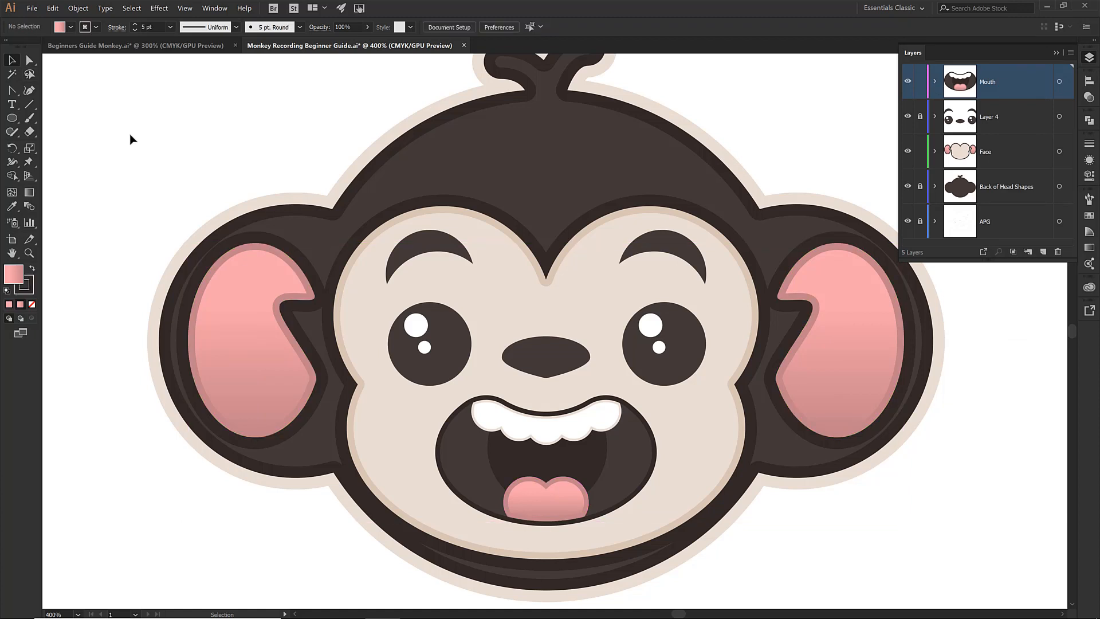
mouse_move(424, 187)
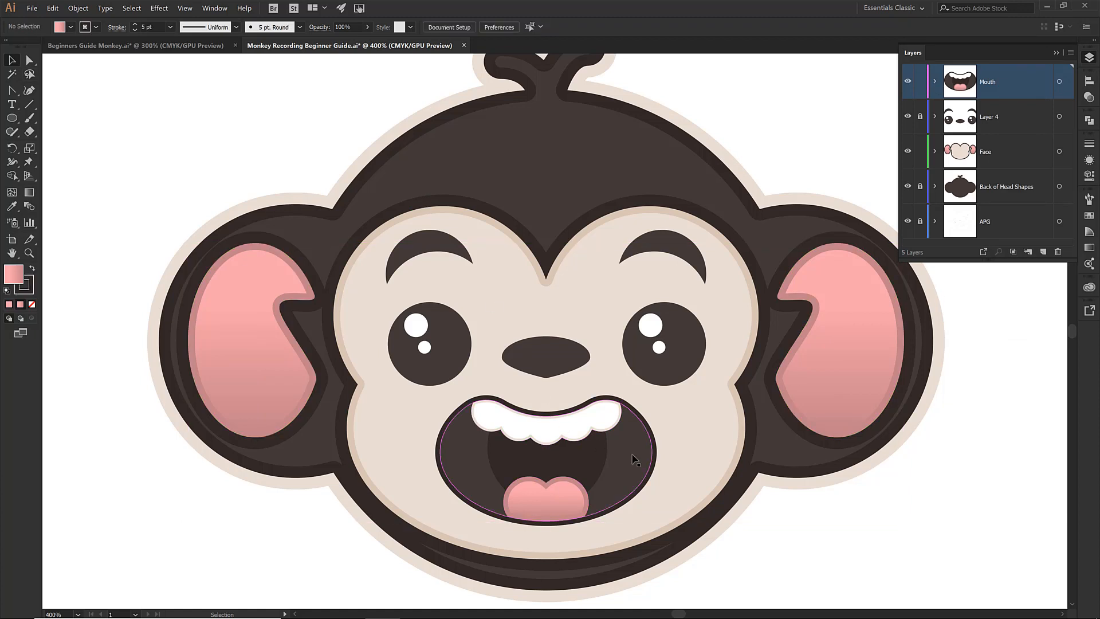
click(536, 456)
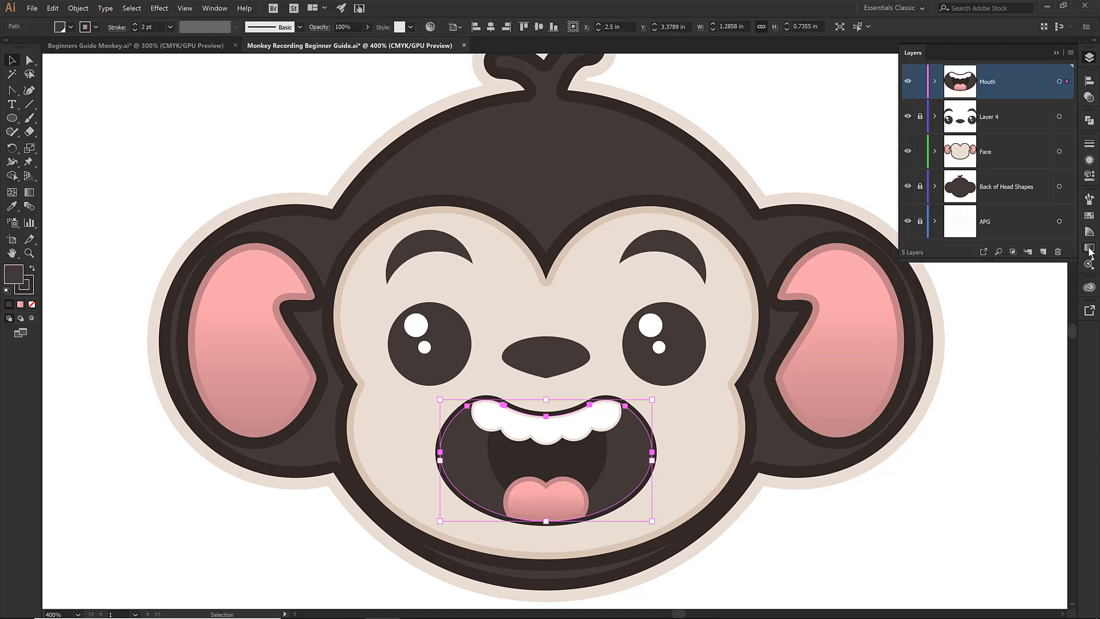
click(1089, 248)
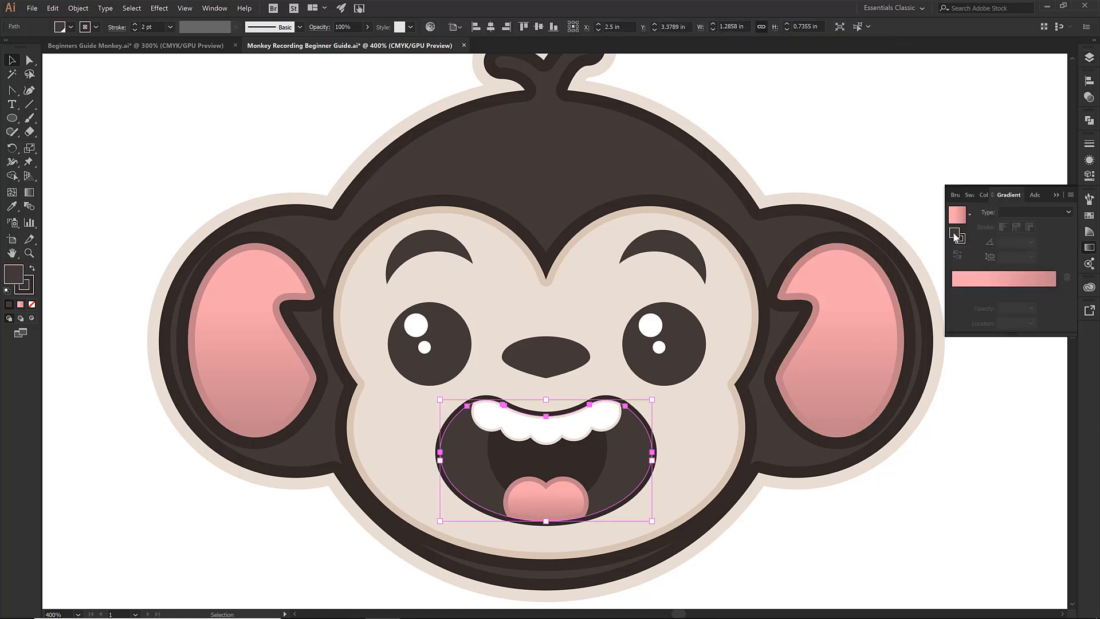
mouse_move(956, 234)
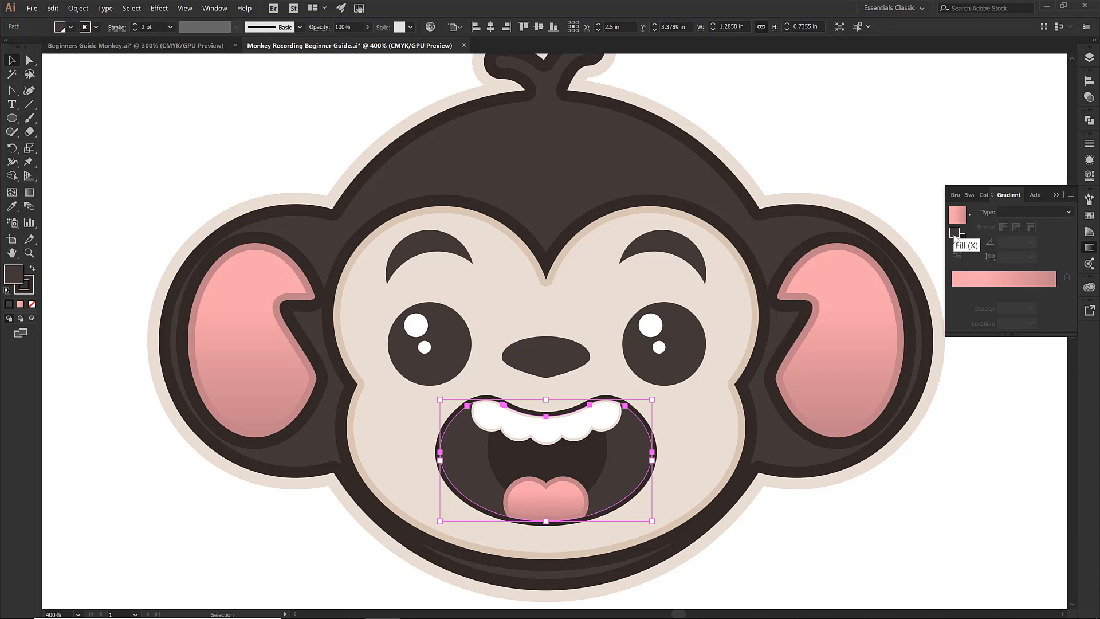
mouse_move(958, 232)
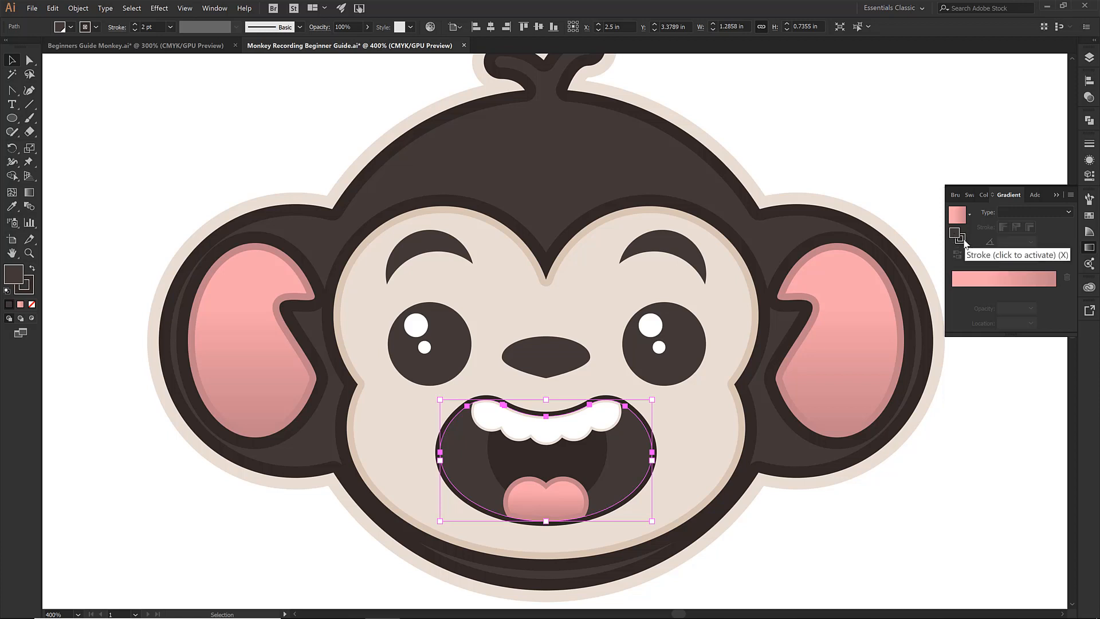
mouse_move(1003, 279)
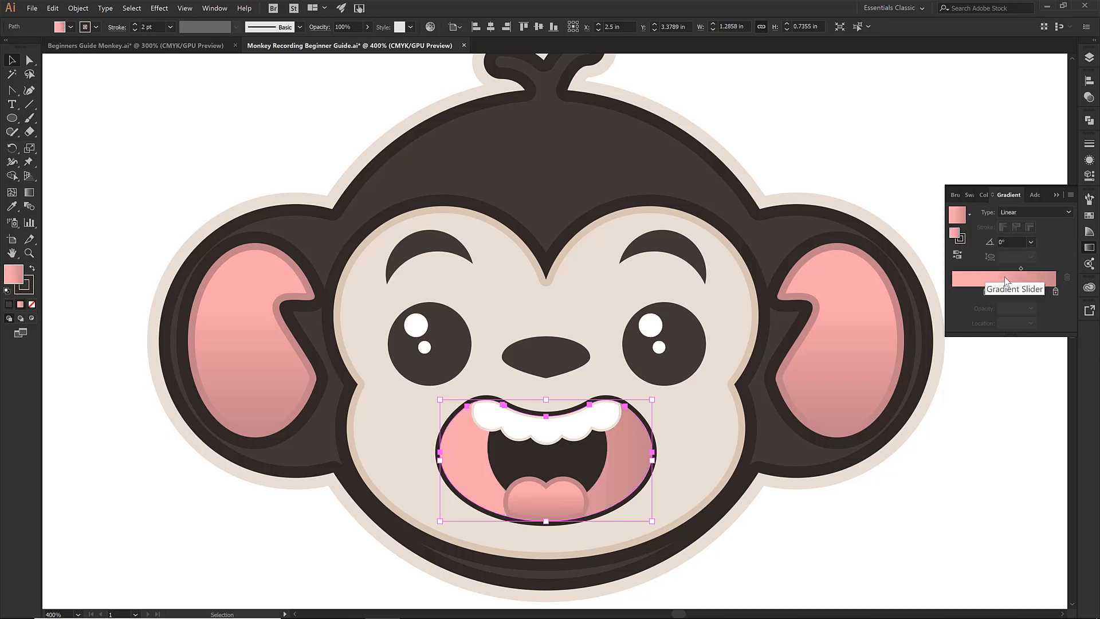
- Make the mouth gradient radial with dark brown stops and the stop location at 50%
click(1036, 212)
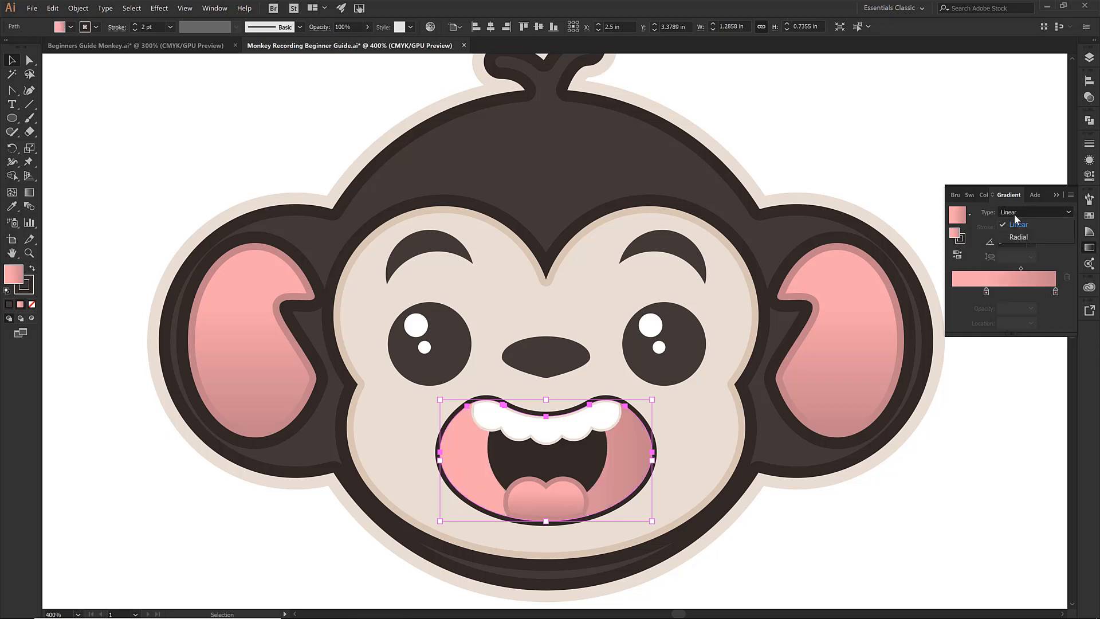
click(1017, 236)
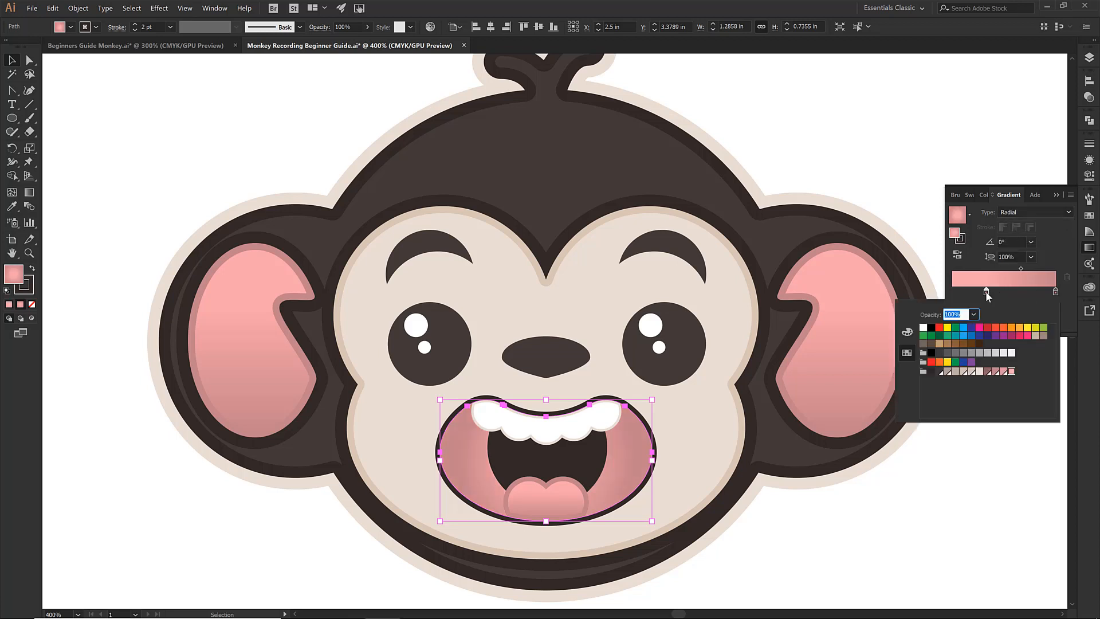
mouse_move(930, 372)
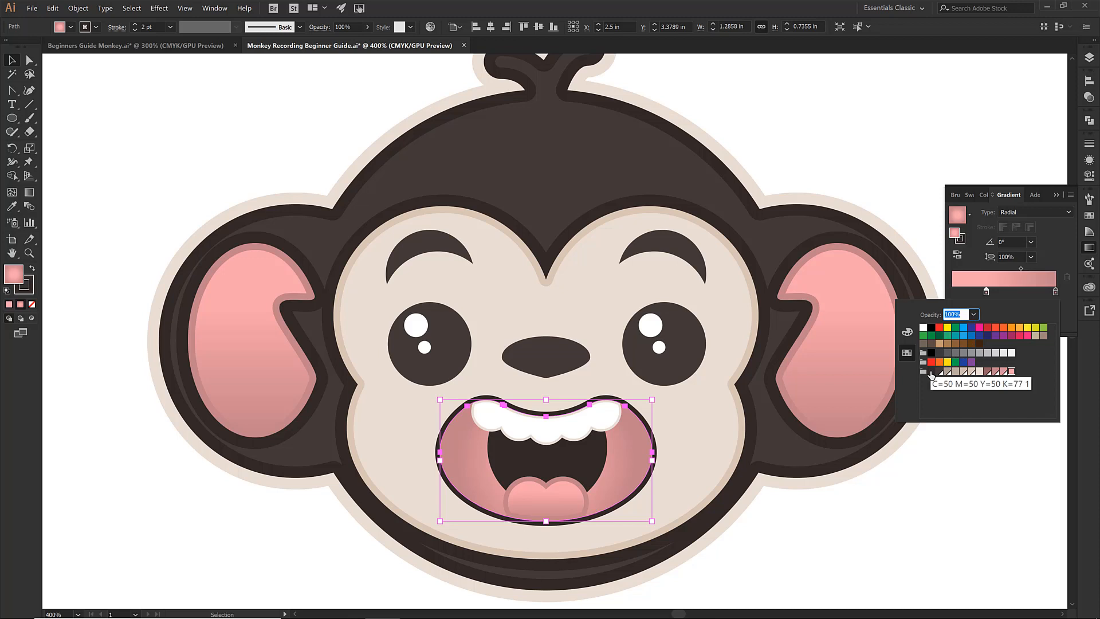
click(949, 372)
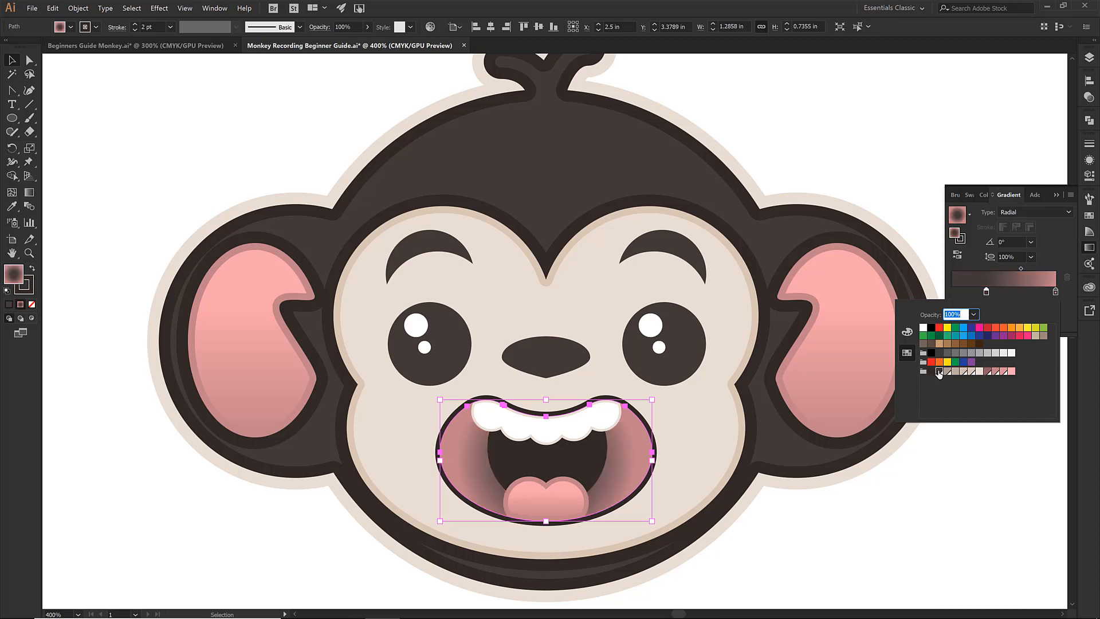
mouse_move(938, 371)
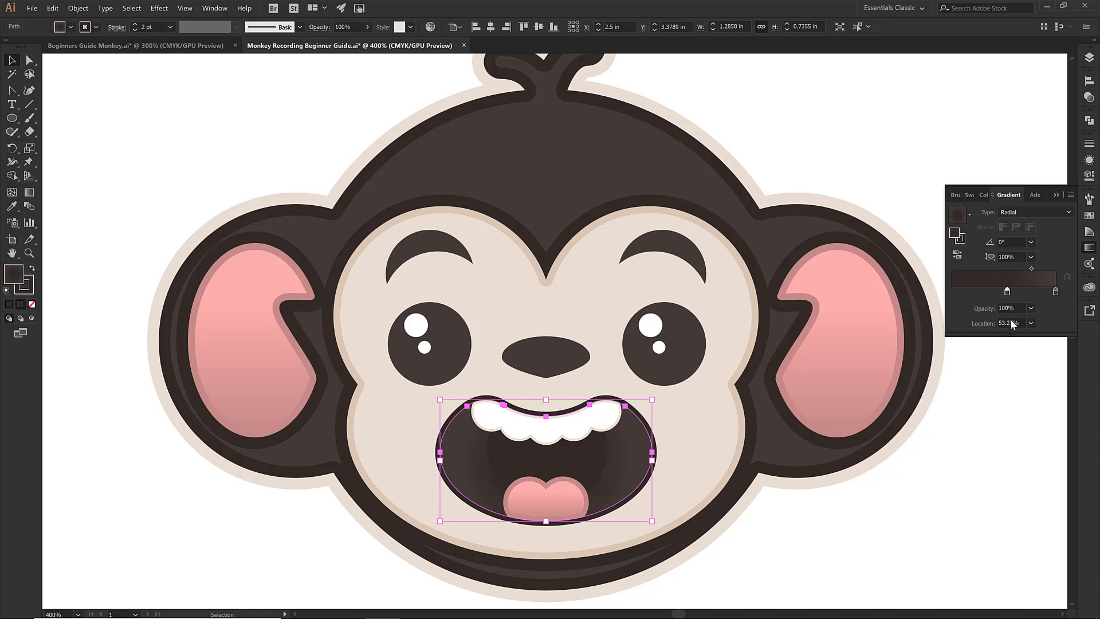
triple_click(1008, 323)
text(50)
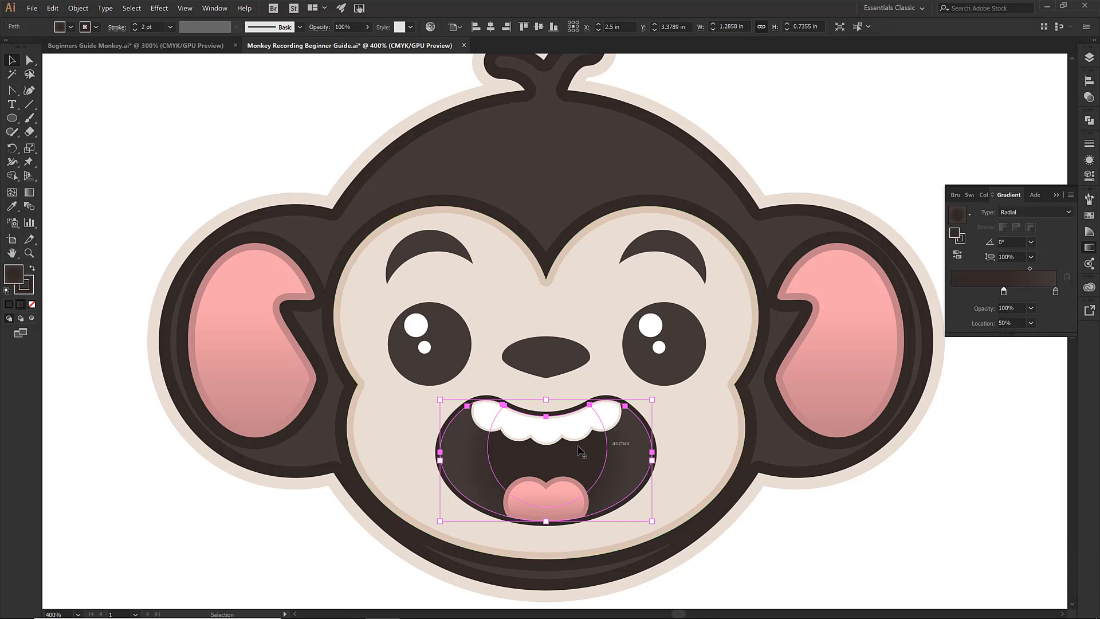
mouse_move(605, 465)
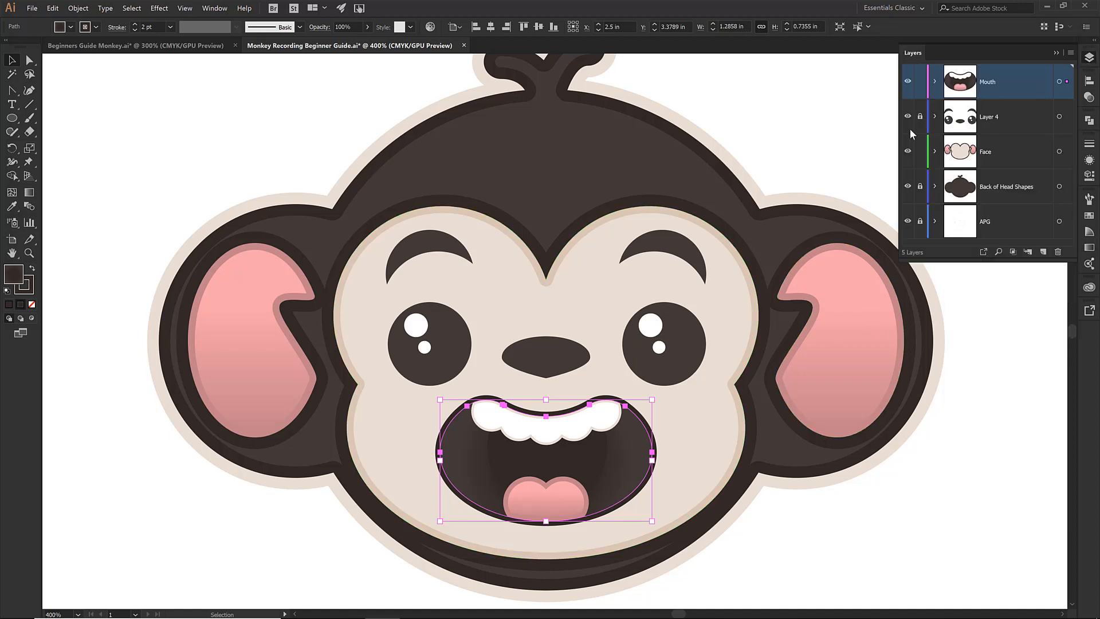
- Lock the Mouth layer and select the dark back-of-head shape for gradient work
click(920, 82)
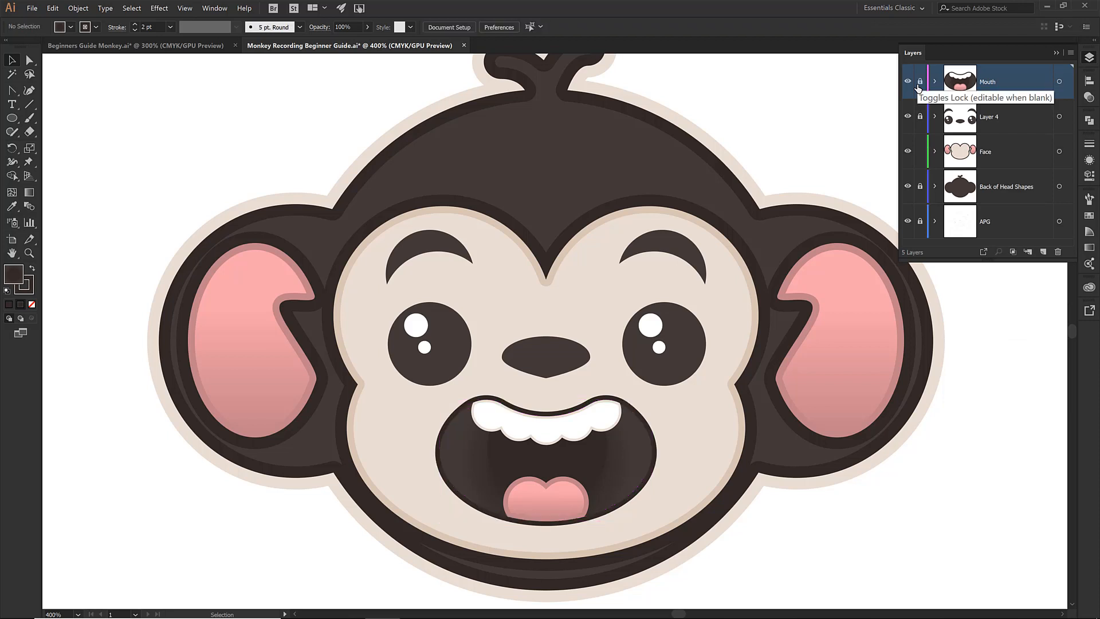
mouse_move(998, 125)
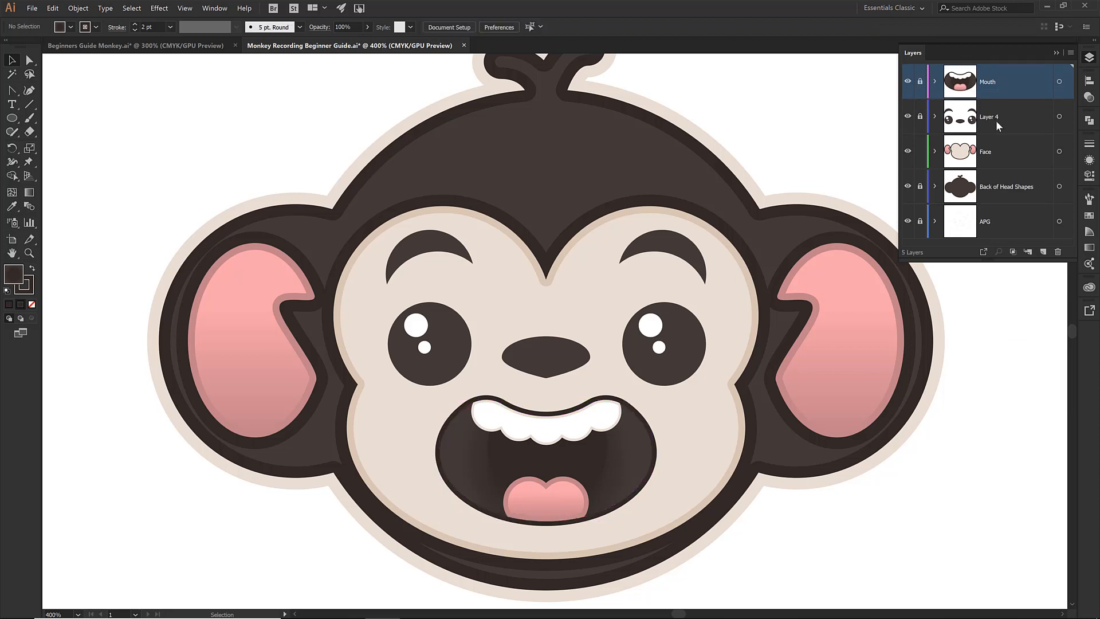
mouse_move(936, 193)
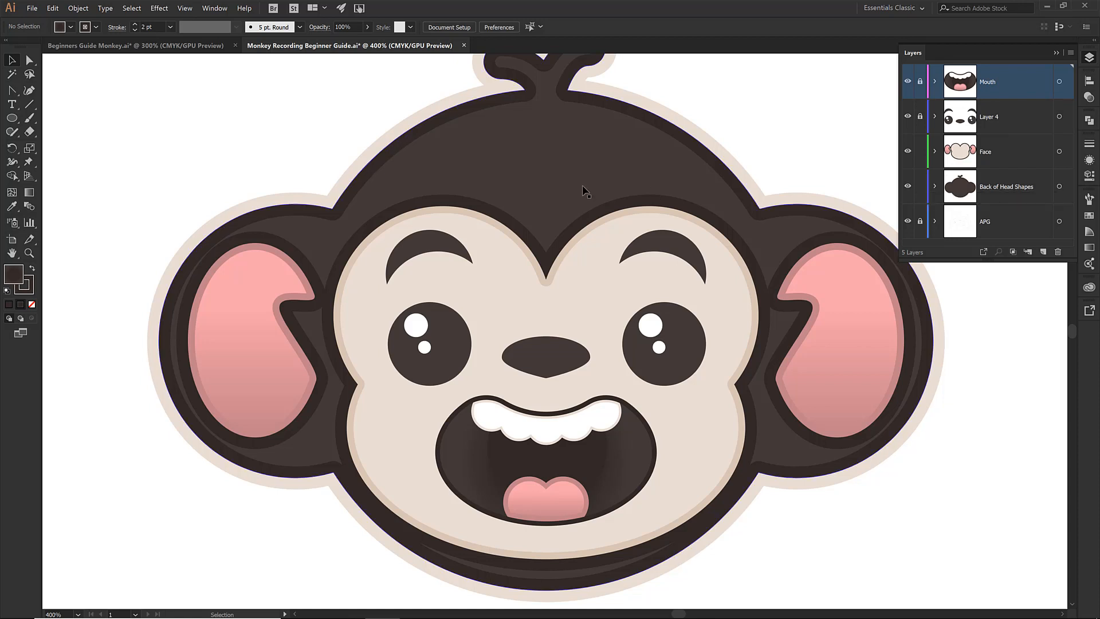
click(1007, 187)
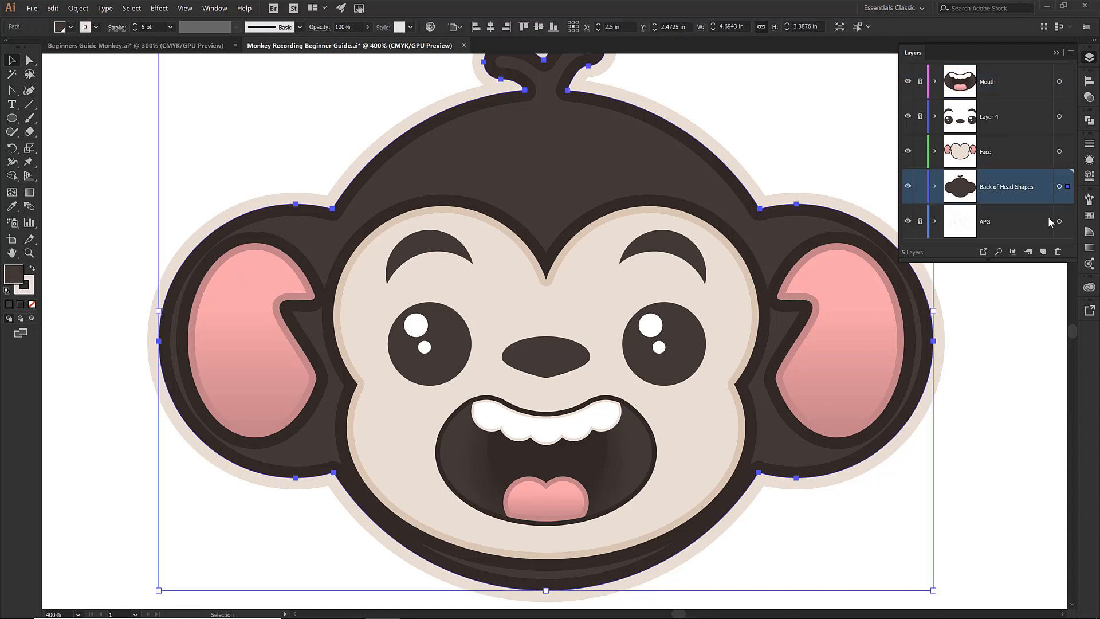
click(1089, 248)
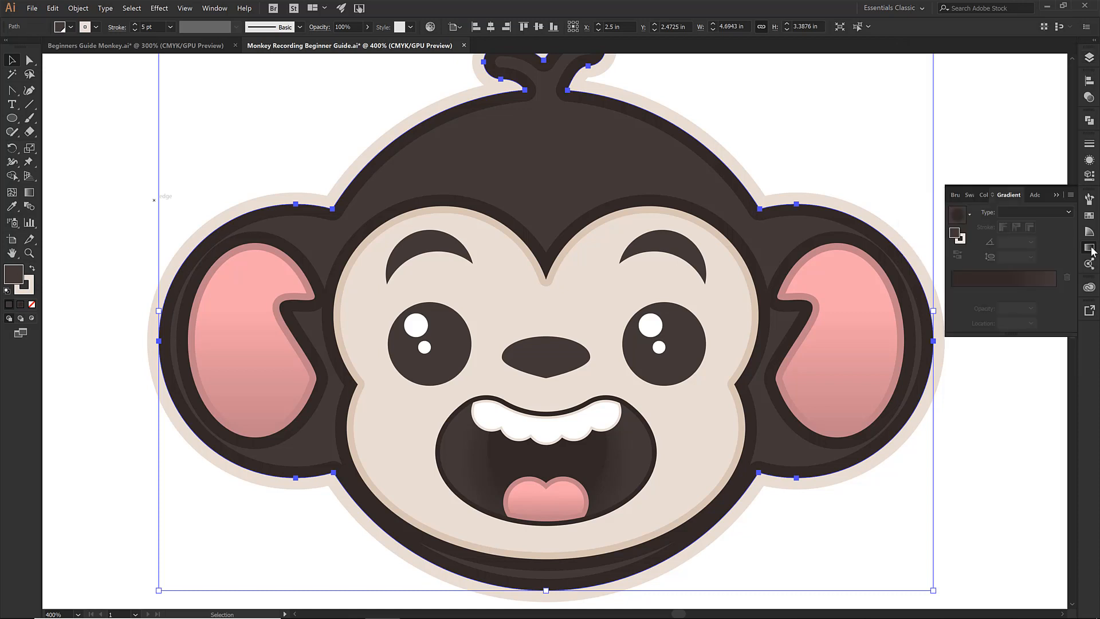
mouse_move(1003, 278)
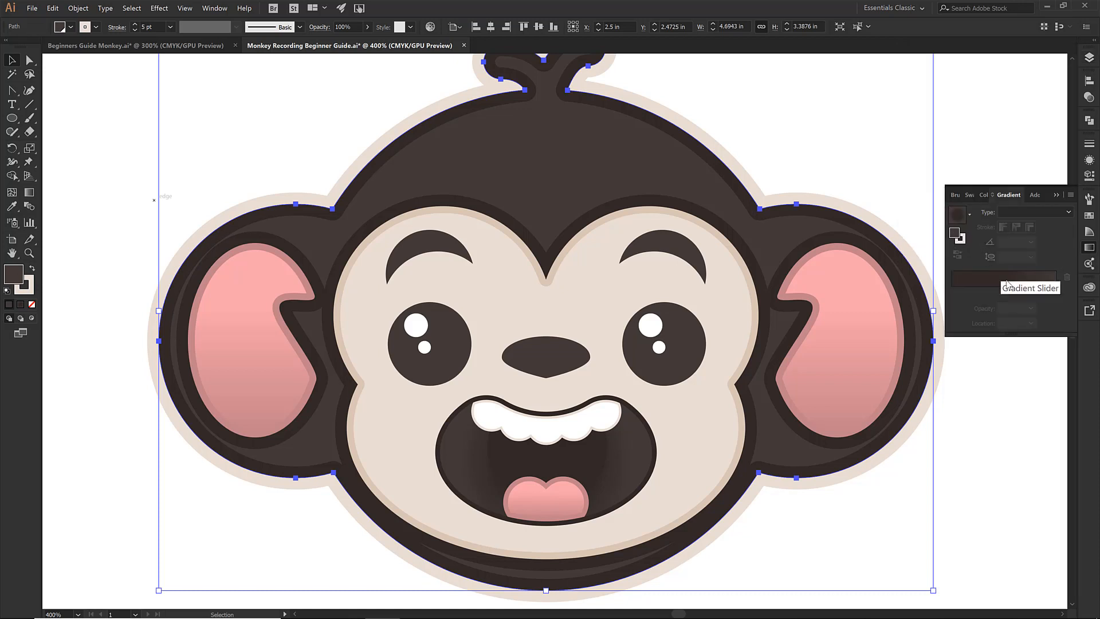
- Give the back of head a dark radial gradient, recolour its inner stop and set its location to 33%
click(1032, 212)
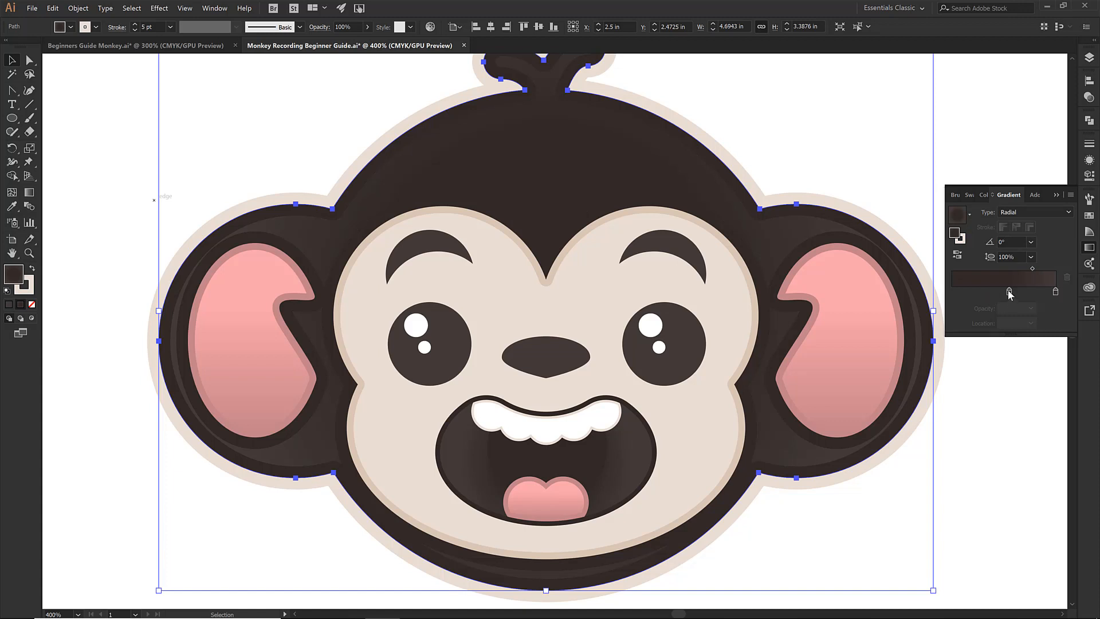
click(1004, 288)
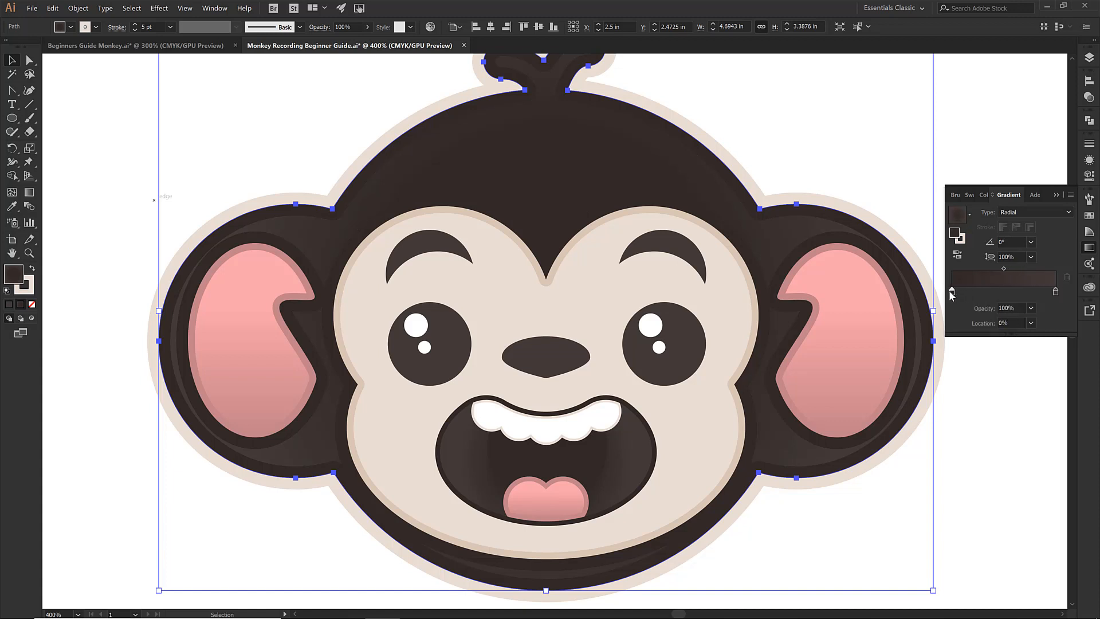
click(956, 295)
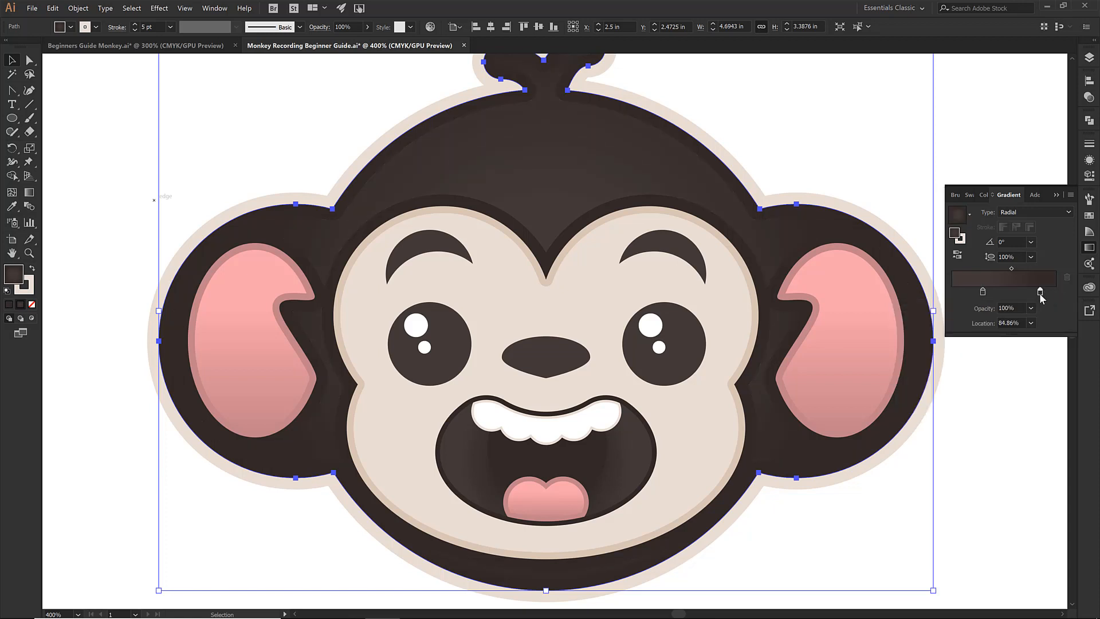
triple_click(1008, 323)
text(33)
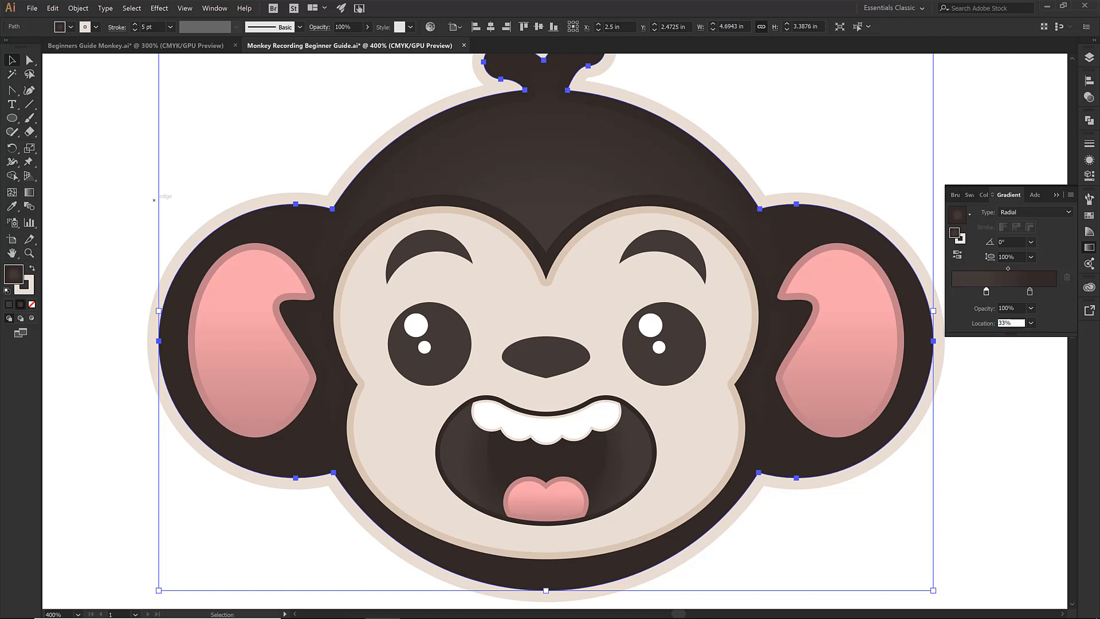
mouse_move(907, 295)
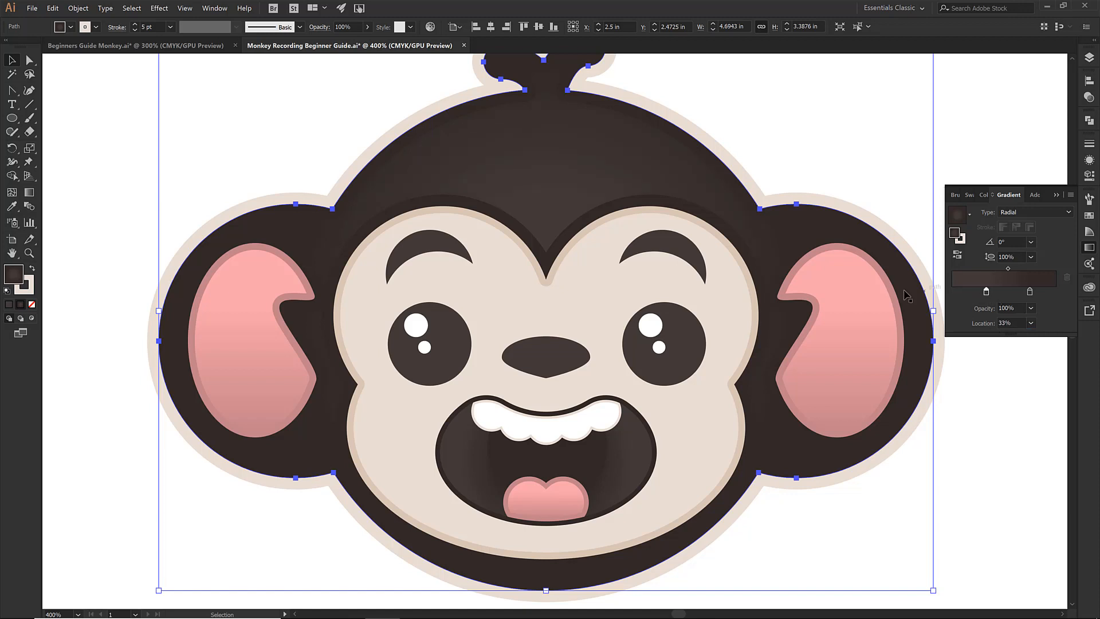
mouse_move(575, 191)
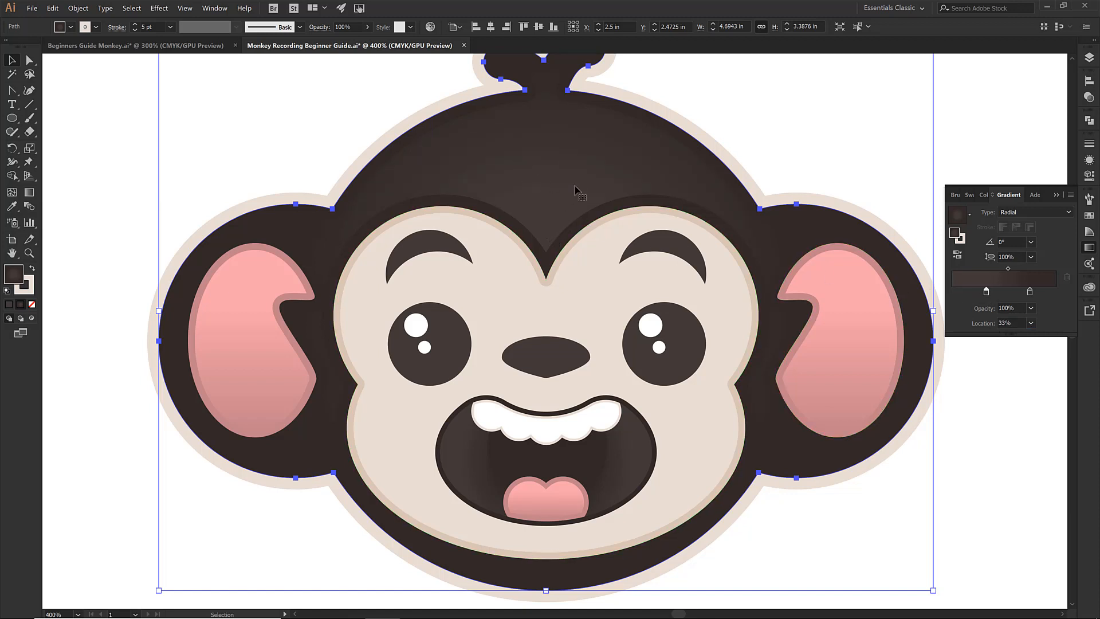
mouse_move(551, 188)
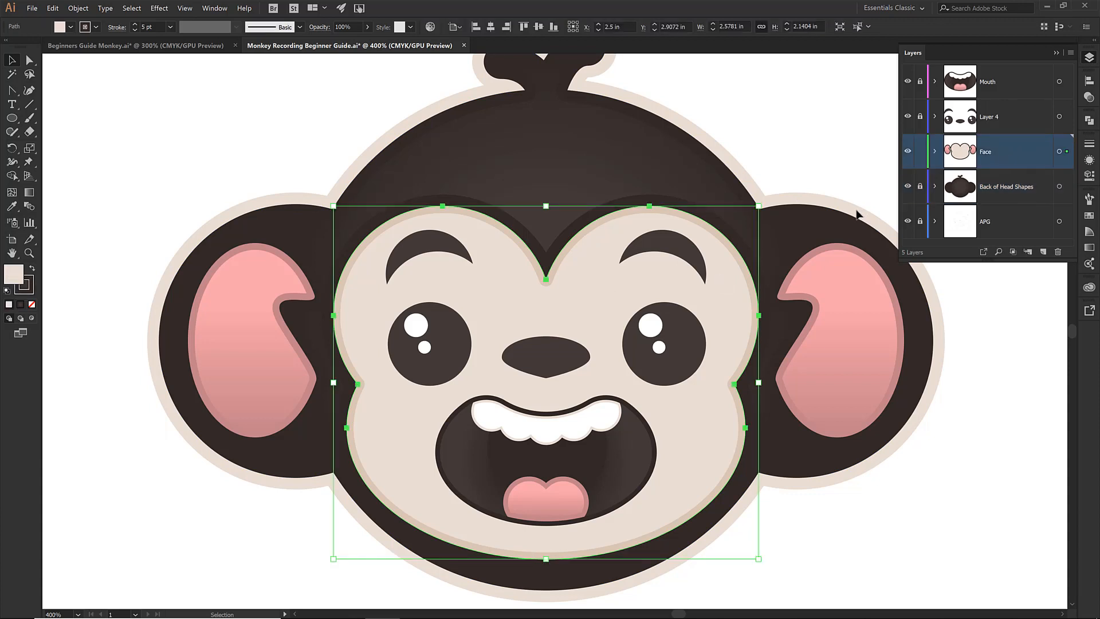
- Give the face shape a radial gradient with a pale beige centre stop fading to darker edges
click(1089, 249)
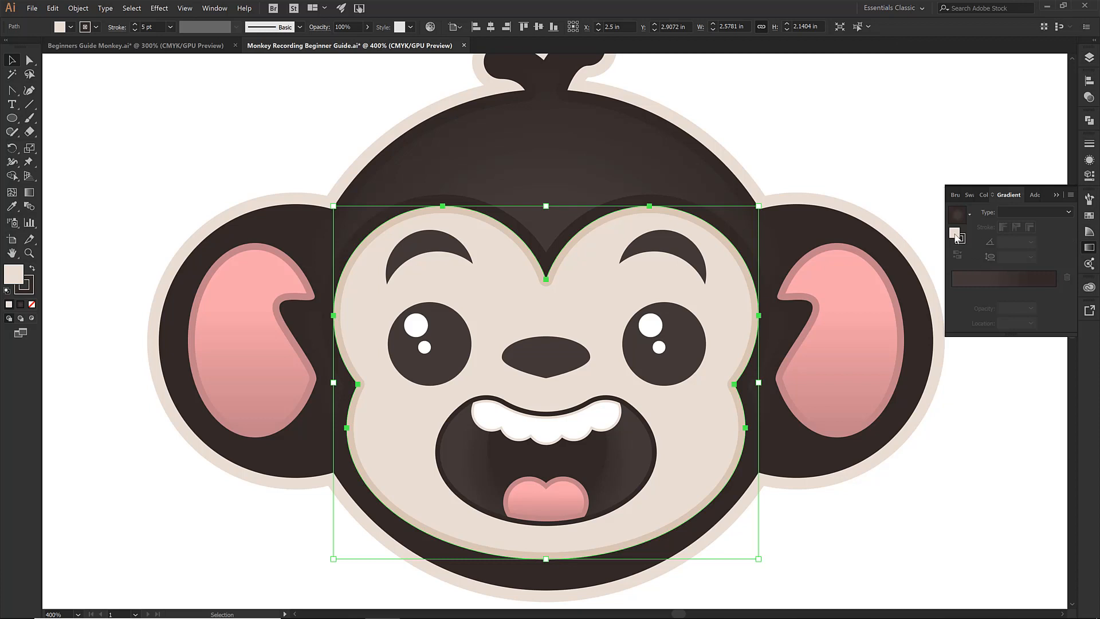
mouse_move(955, 234)
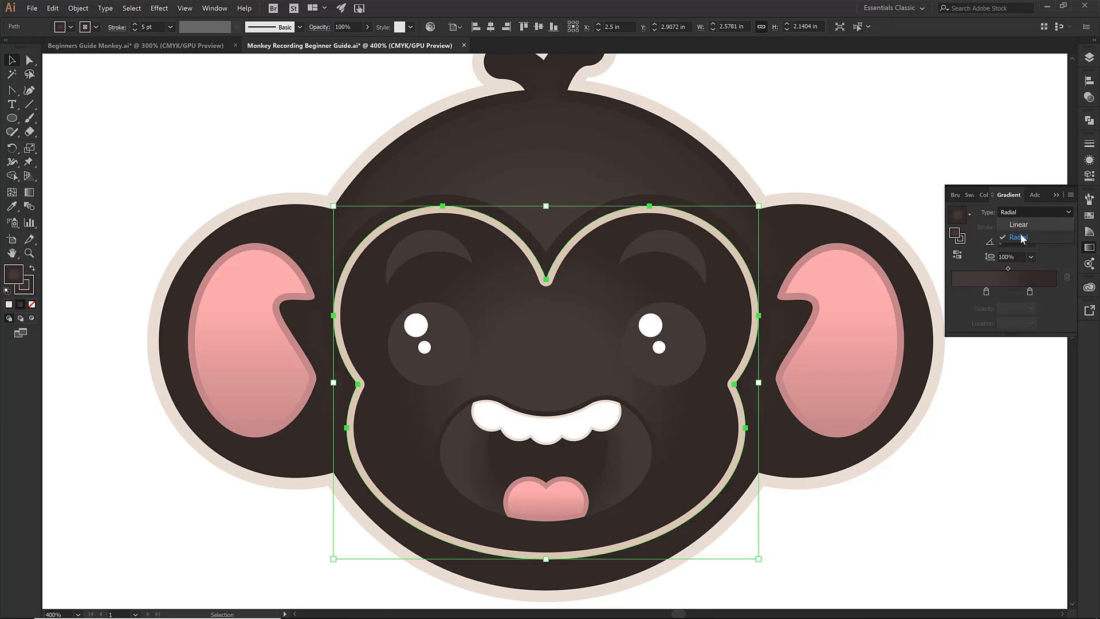
click(1016, 238)
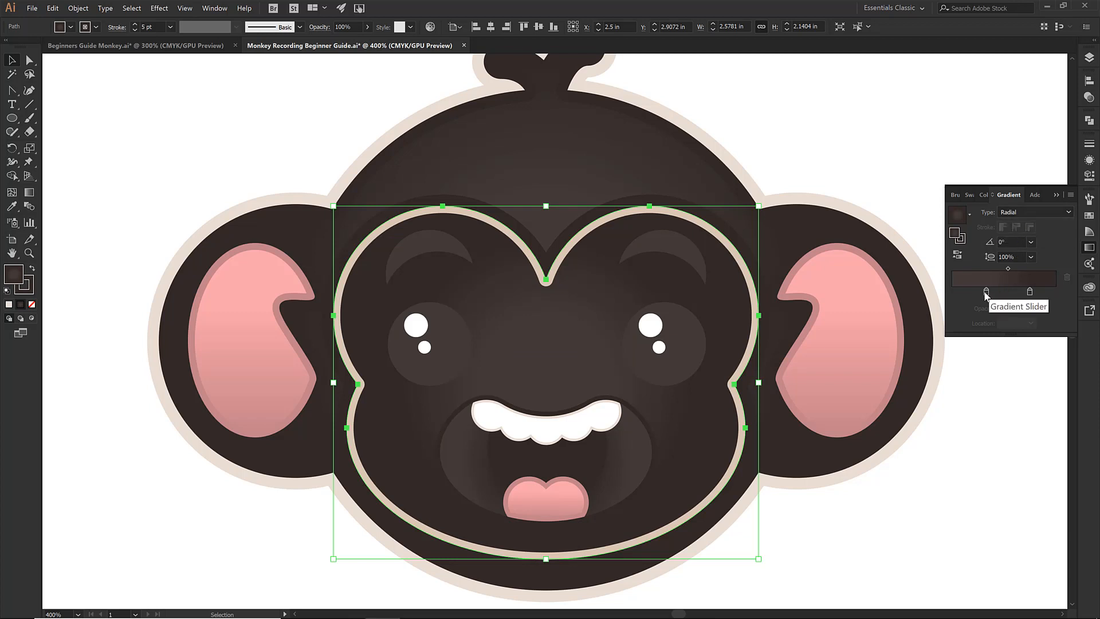
click(985, 291)
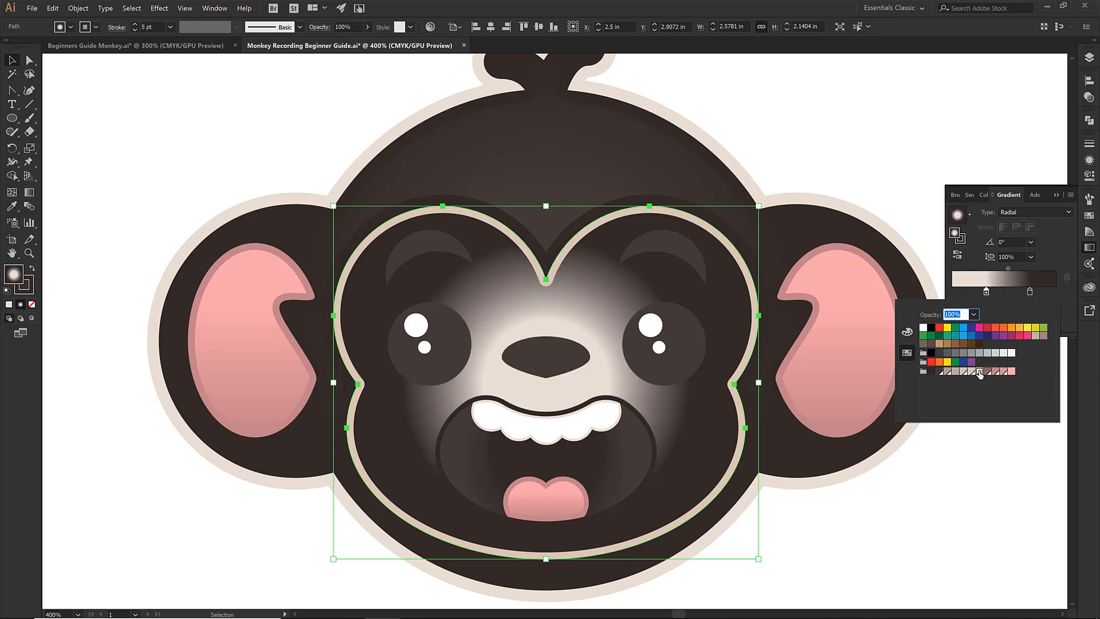
mouse_move(1030, 291)
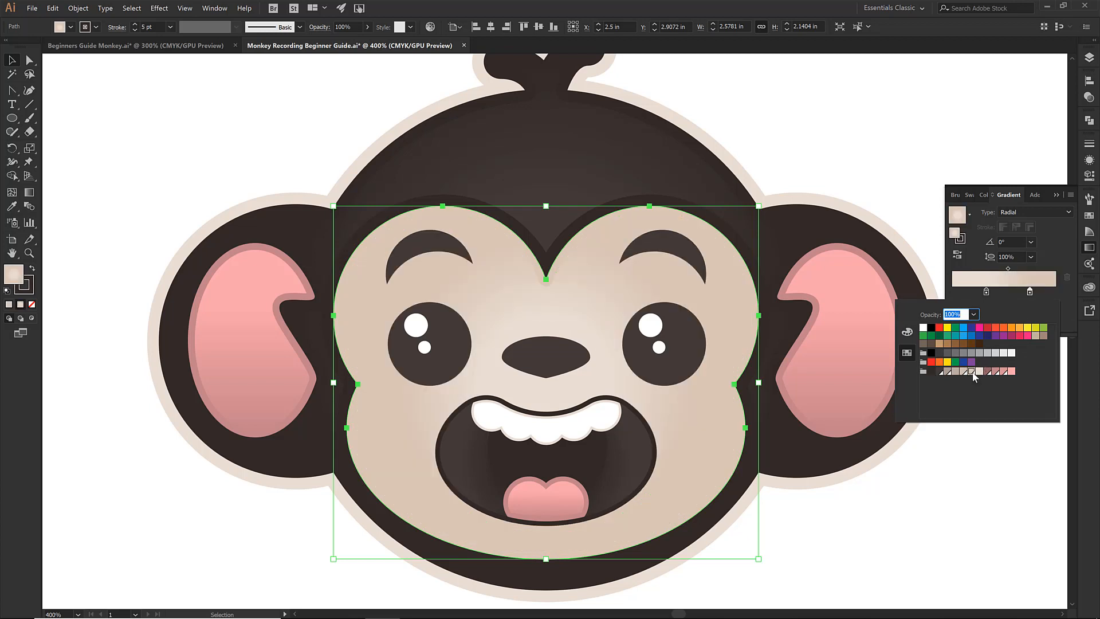
mouse_move(974, 371)
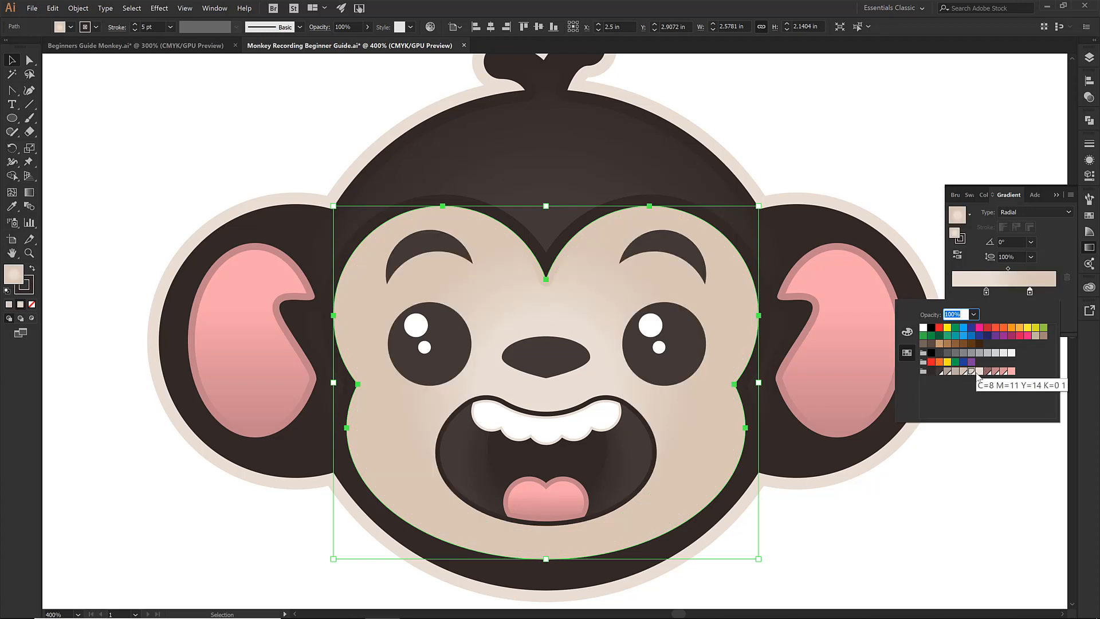
mouse_move(1030, 291)
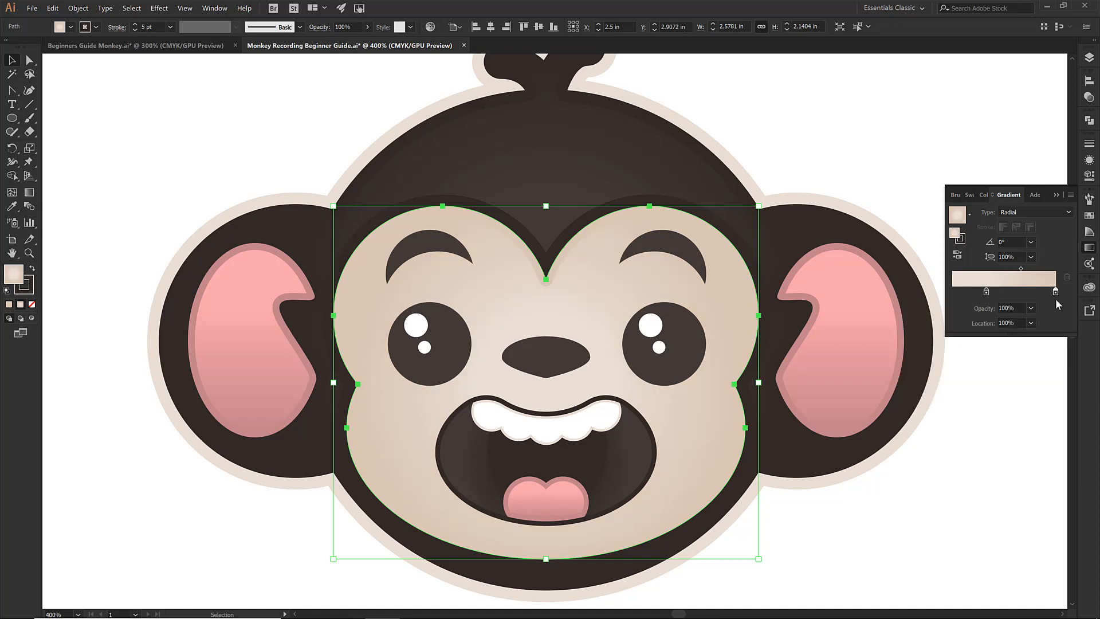
mouse_move(1055, 292)
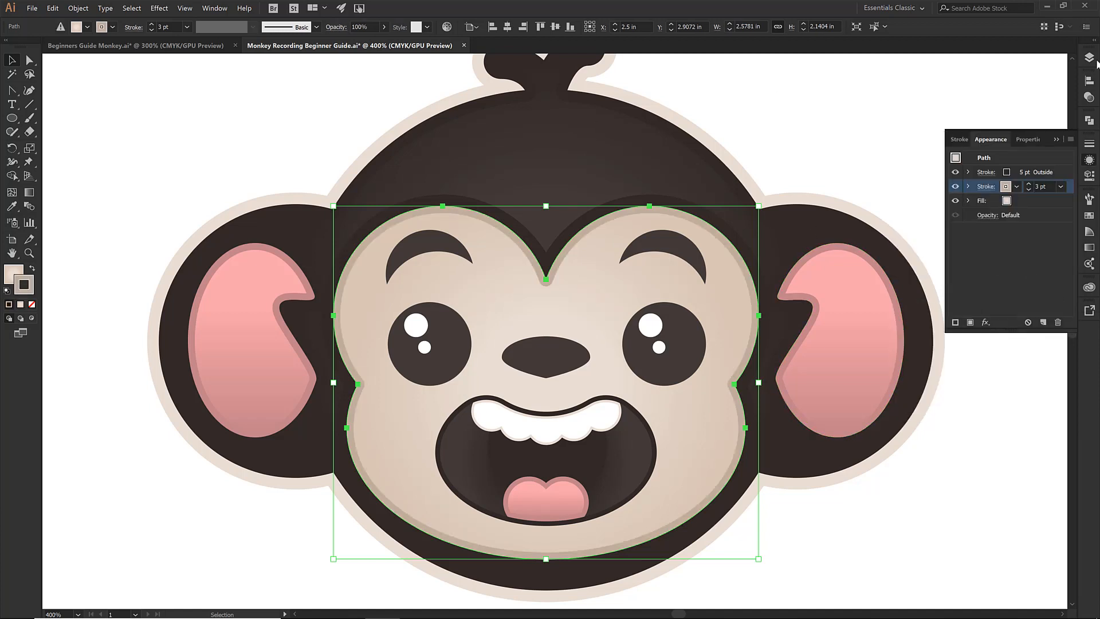
- Select the back of head path via Layers and set its outer stroke colour to white
click(1089, 57)
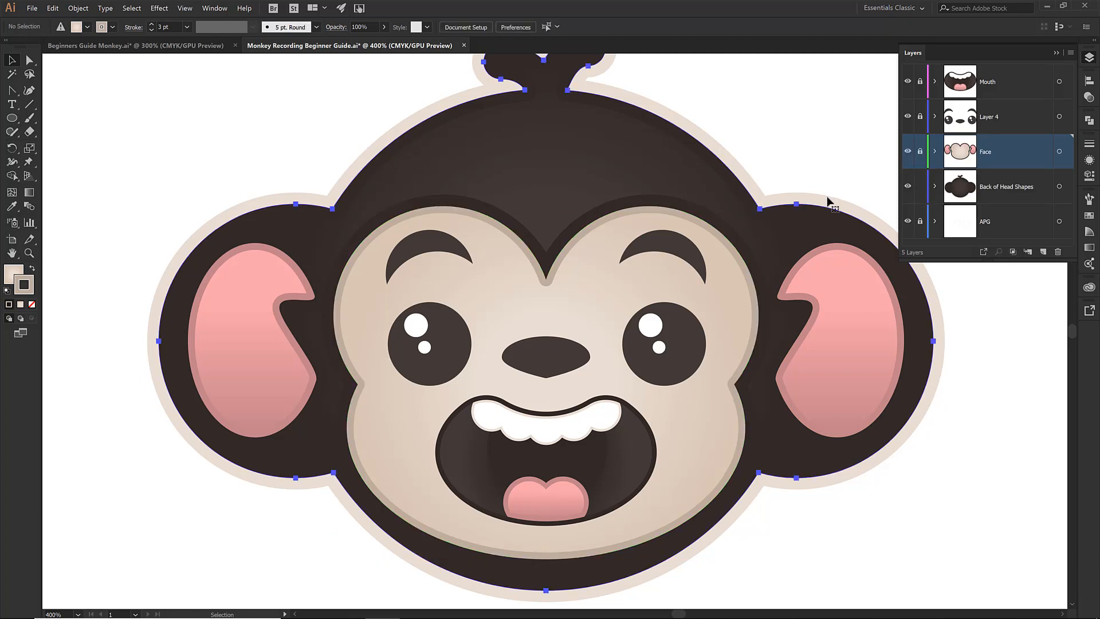
click(1008, 186)
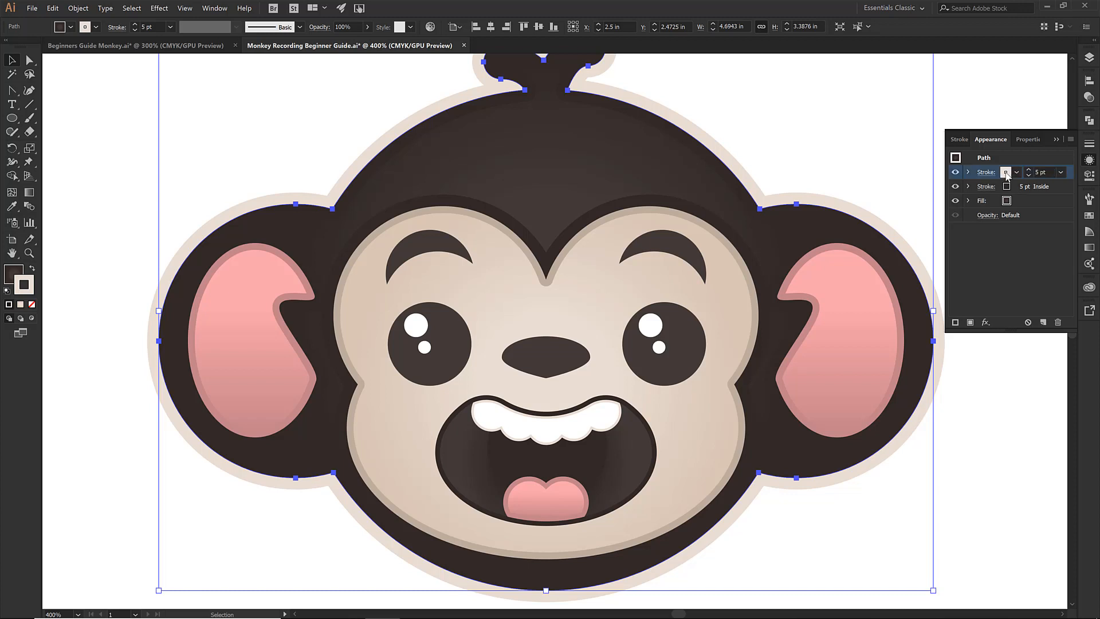
click(1005, 172)
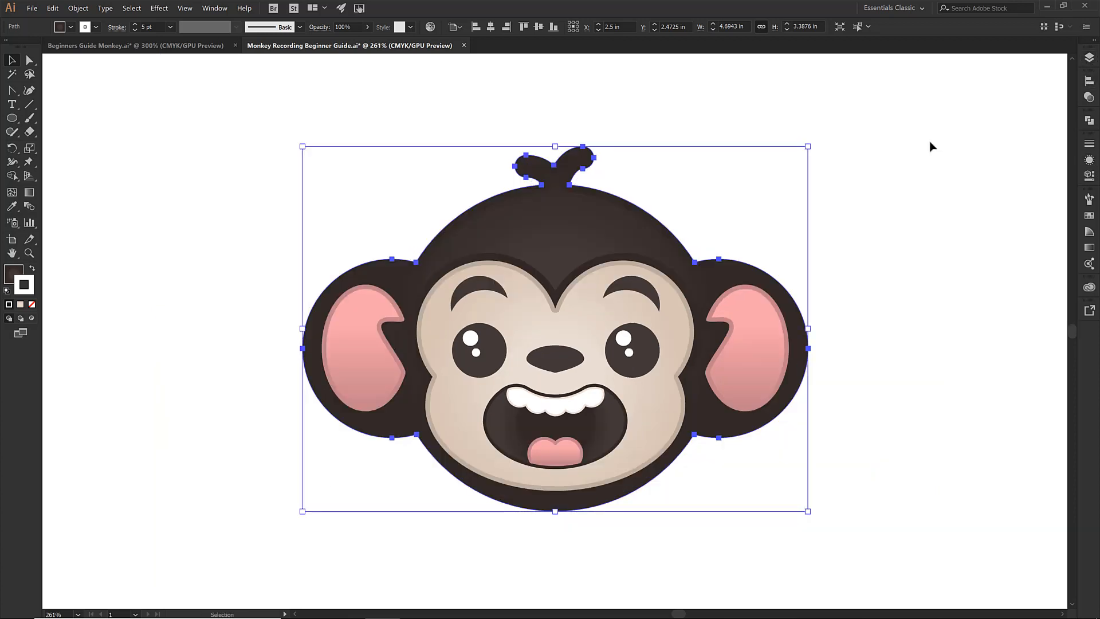
- Create a new layer beneath Back of Head Shapes in the Layers panel for the background
click(673, 212)
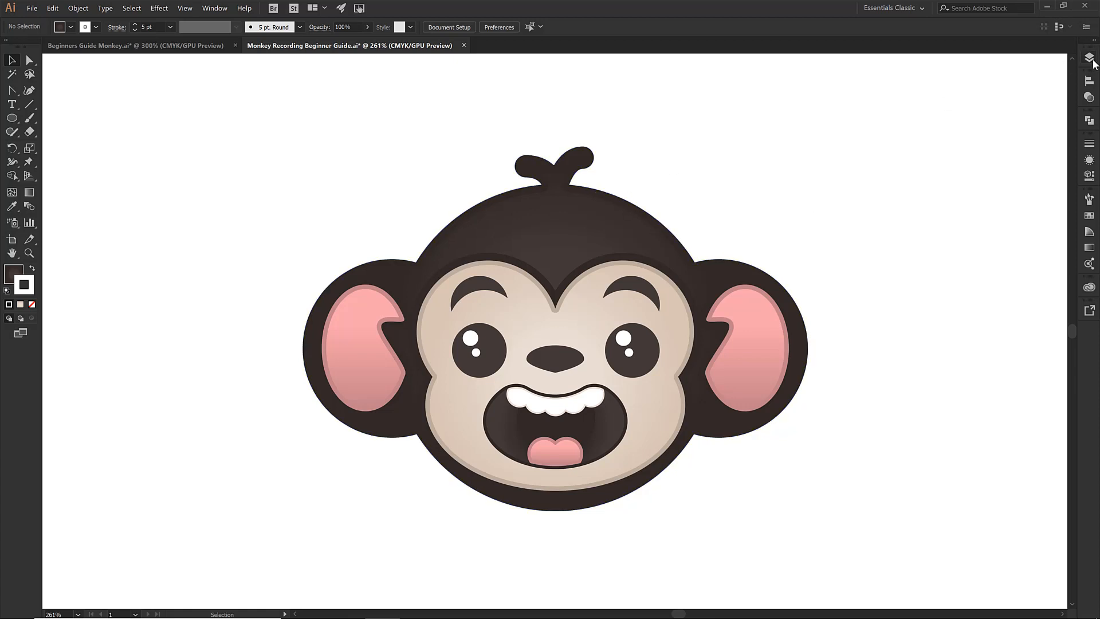
click(1089, 58)
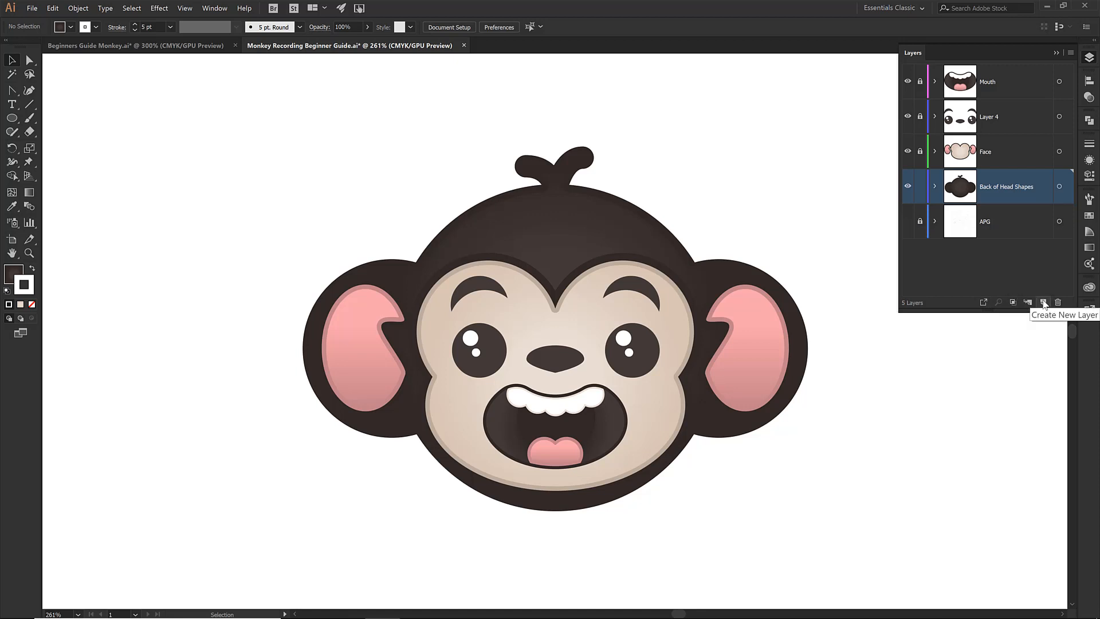
click(1043, 301)
text(Background)
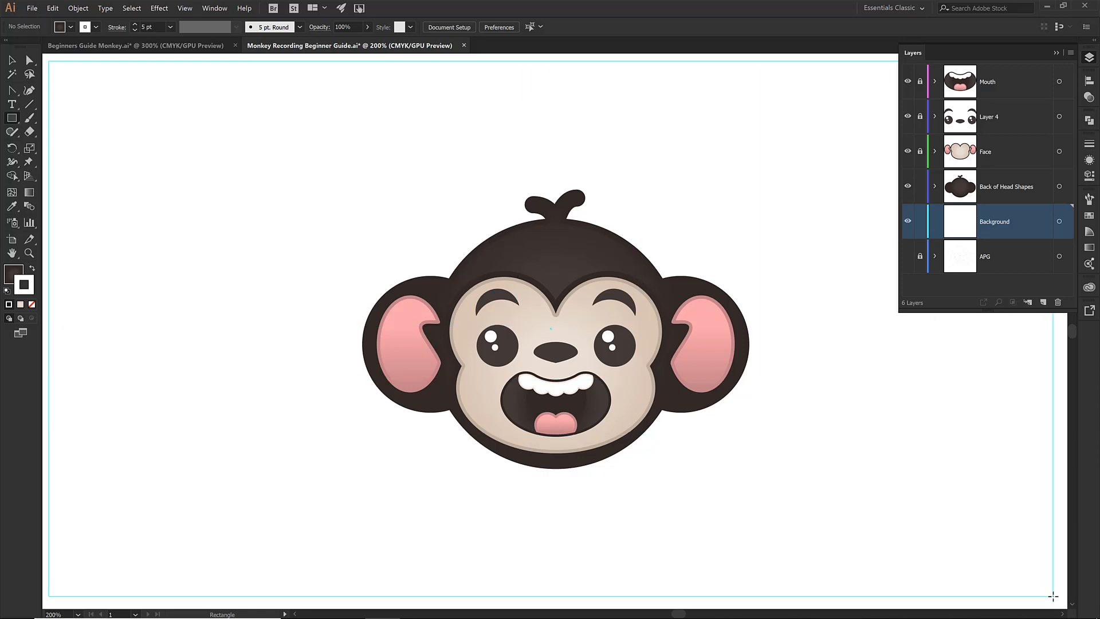
mouse_move(1063, 600)
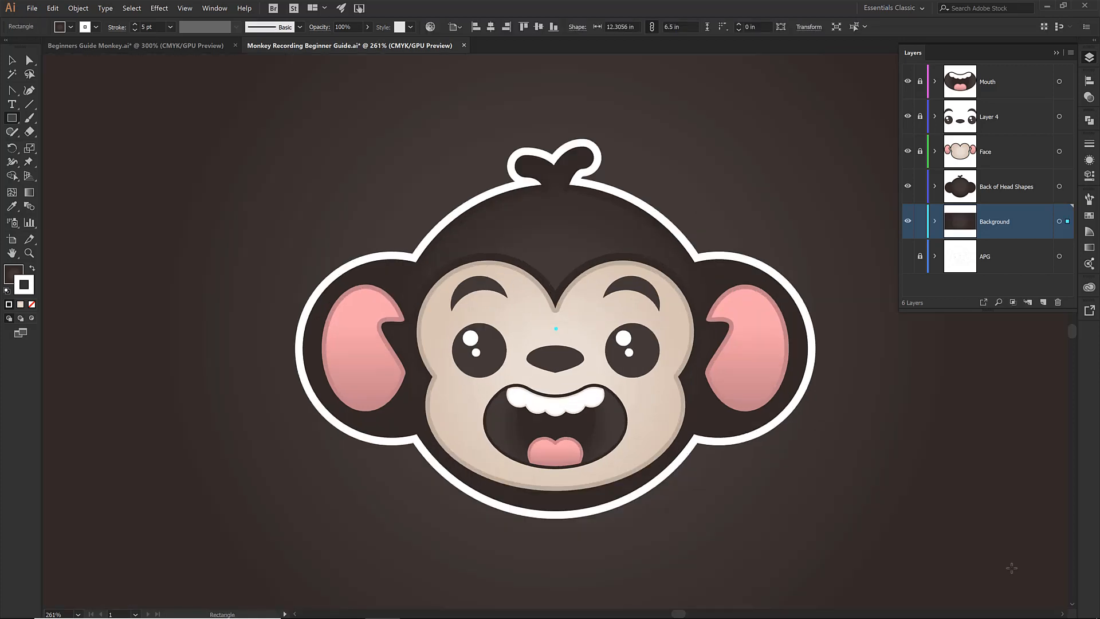
mouse_move(886, 182)
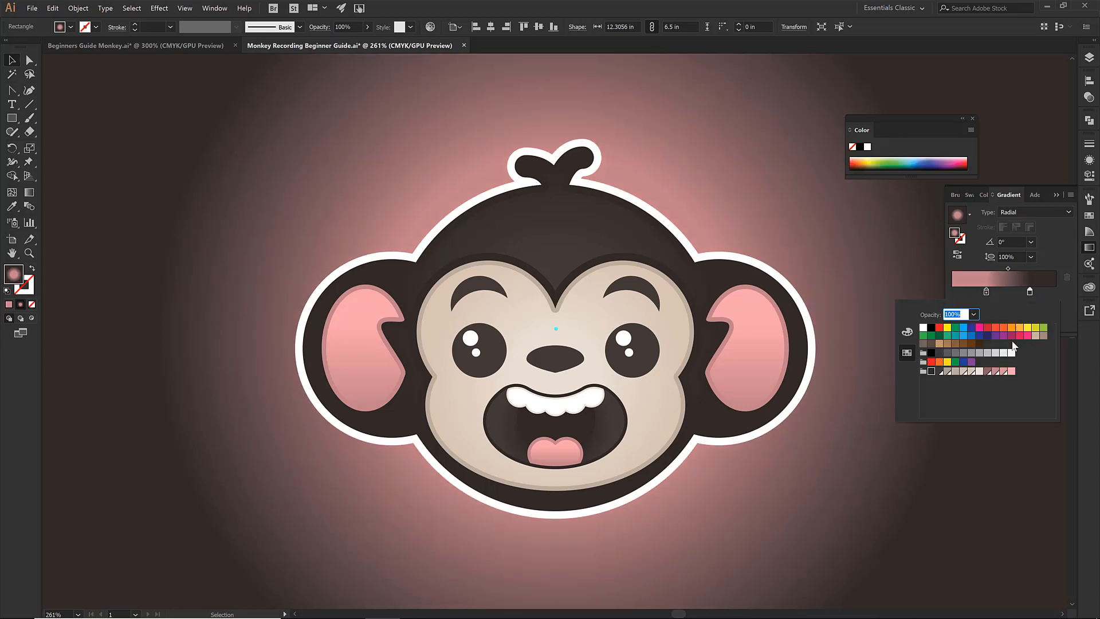
- Colour the background rectangle's radial gradient stop pink
click(985, 371)
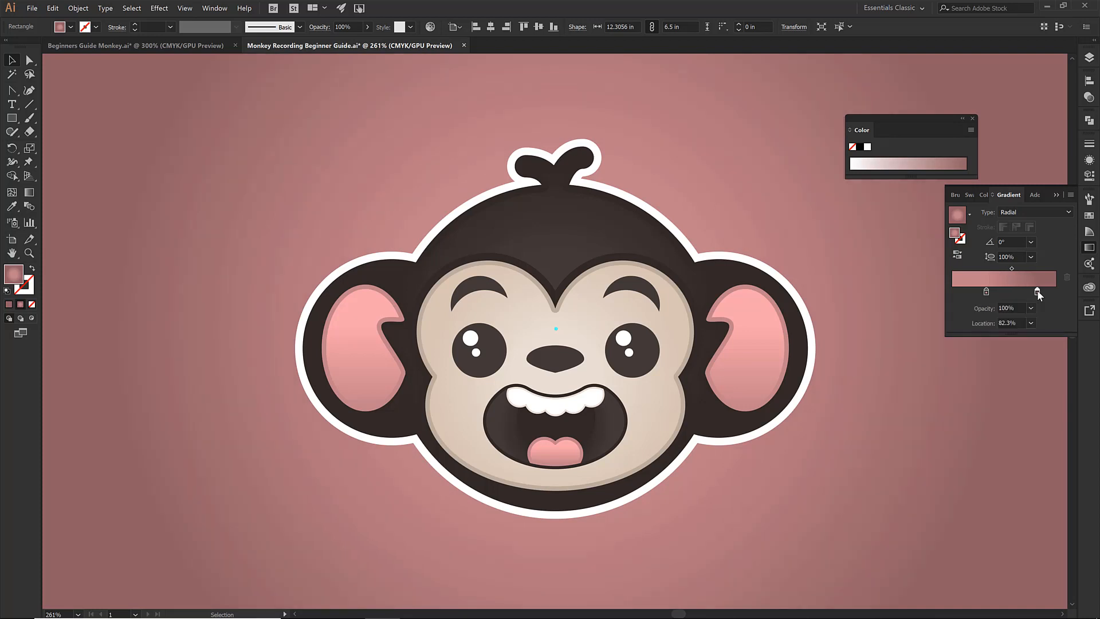
mouse_move(933, 238)
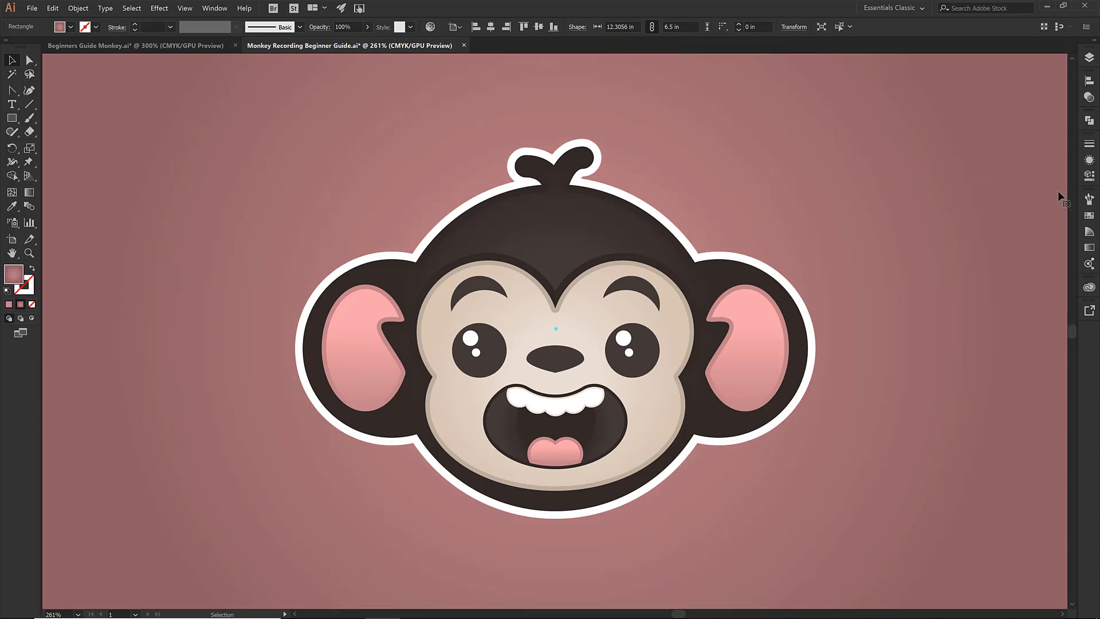
mouse_move(32, 8)
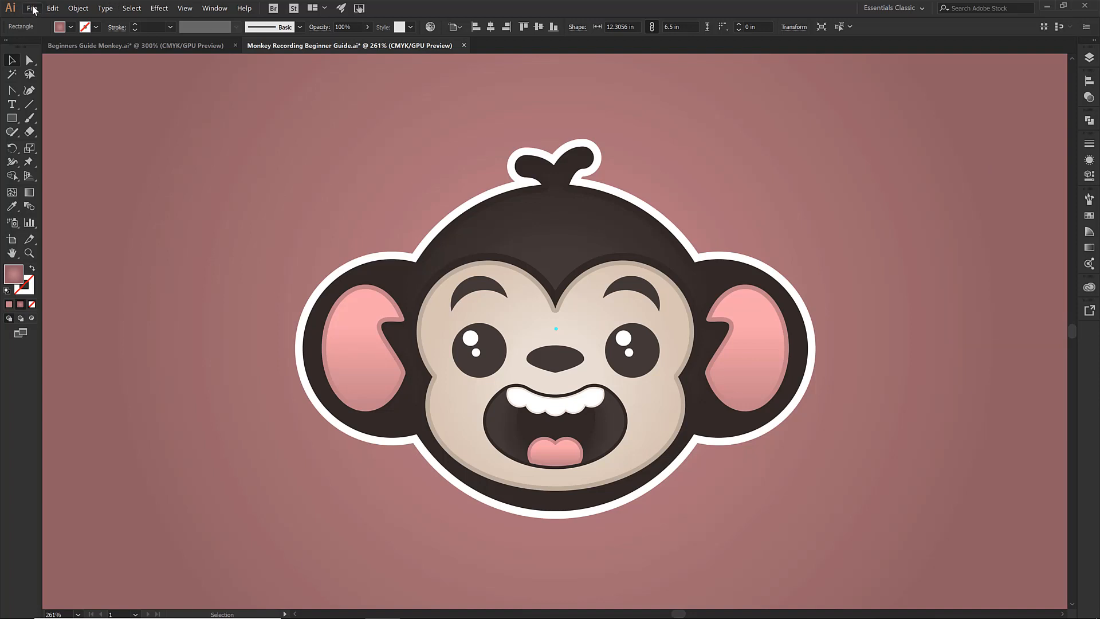
mouse_move(67, 105)
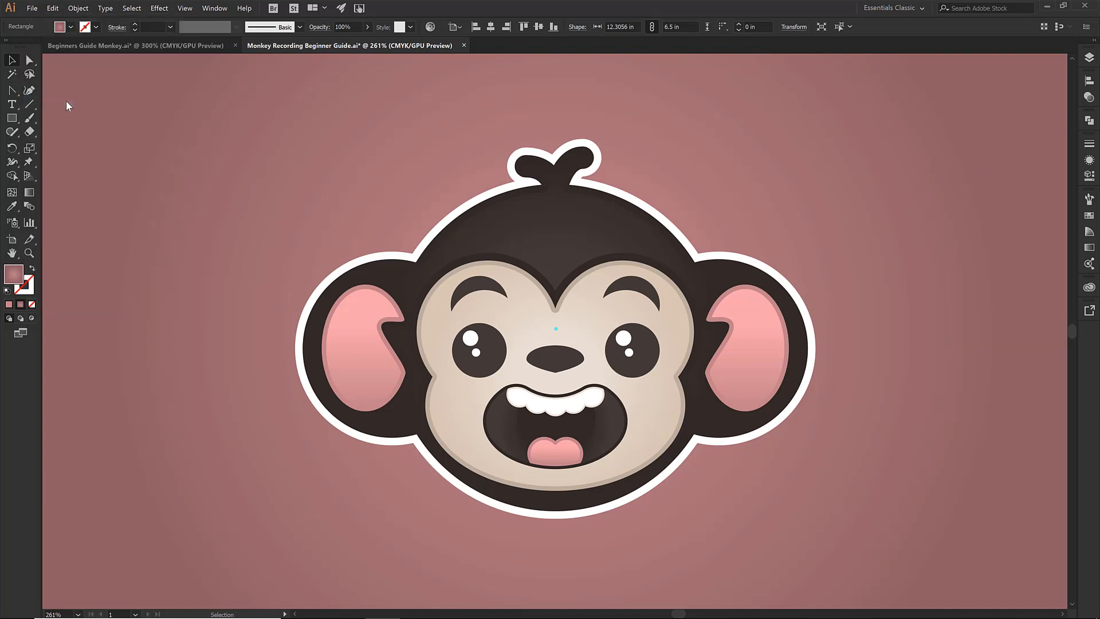